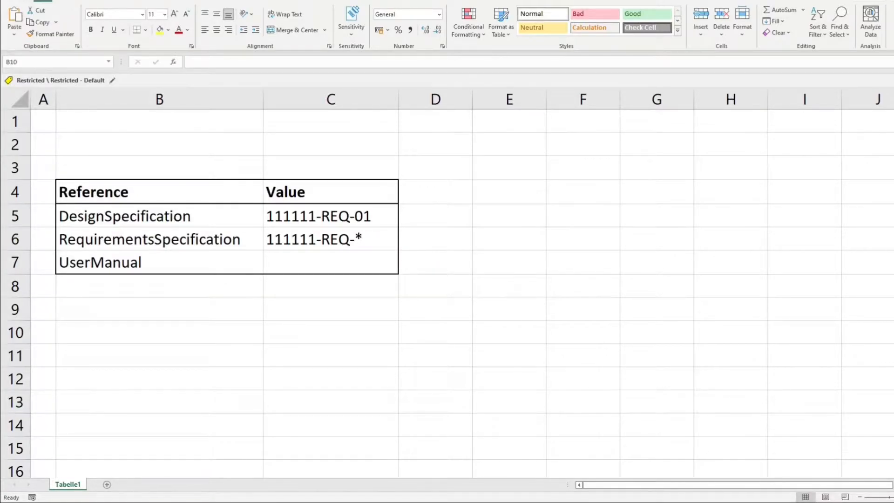
Step: Begin the F# CellValue union with an Id case of number: int, kind: string and version
left_click(318, 215)
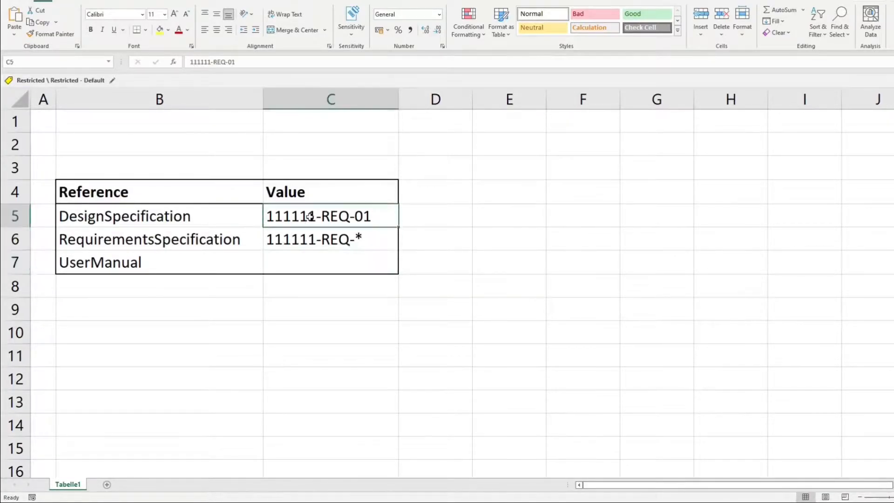
left_click(331, 238)
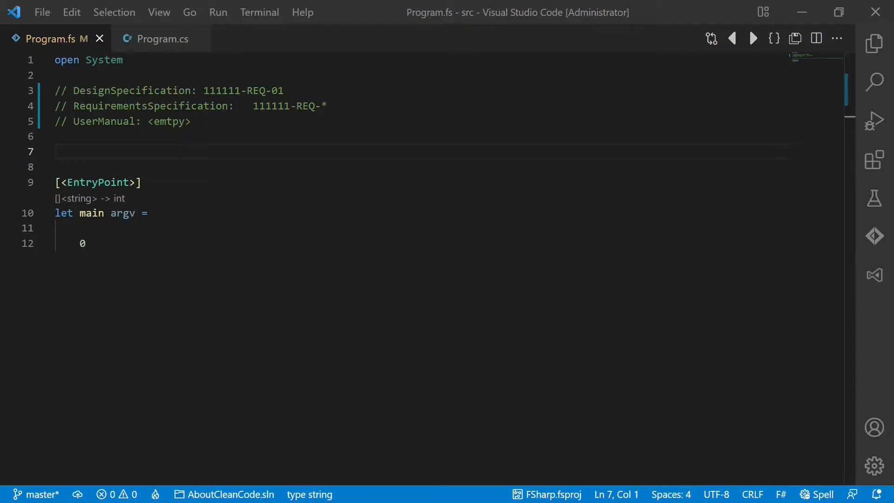
type("type CellVa")
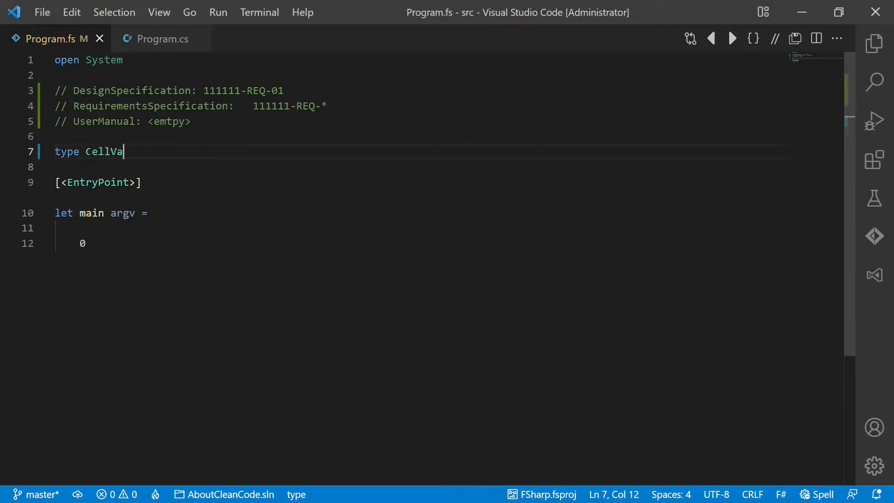
type("lue =")
left_click(422, 167)
type("| I")
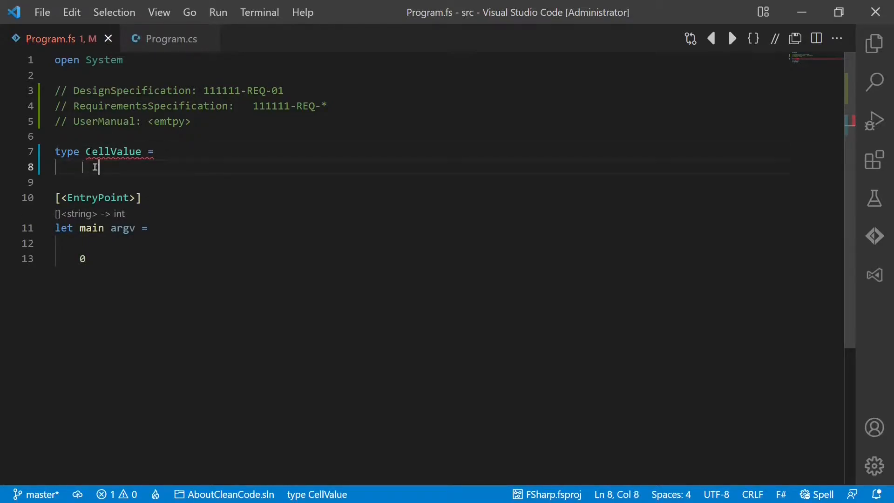
type("d of")
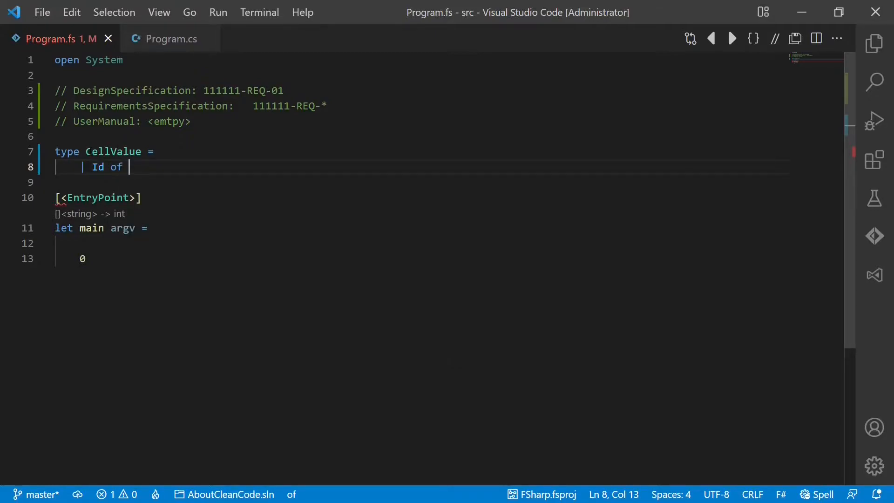
type("number:")
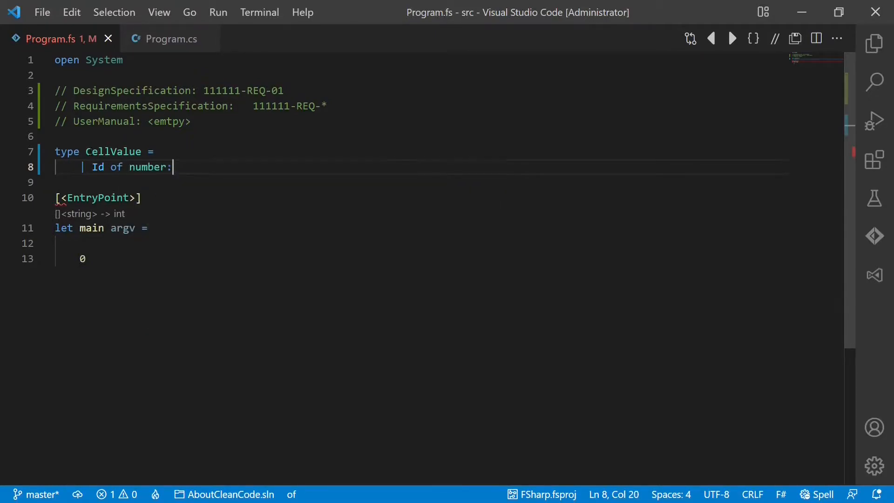
type("int * kind:")
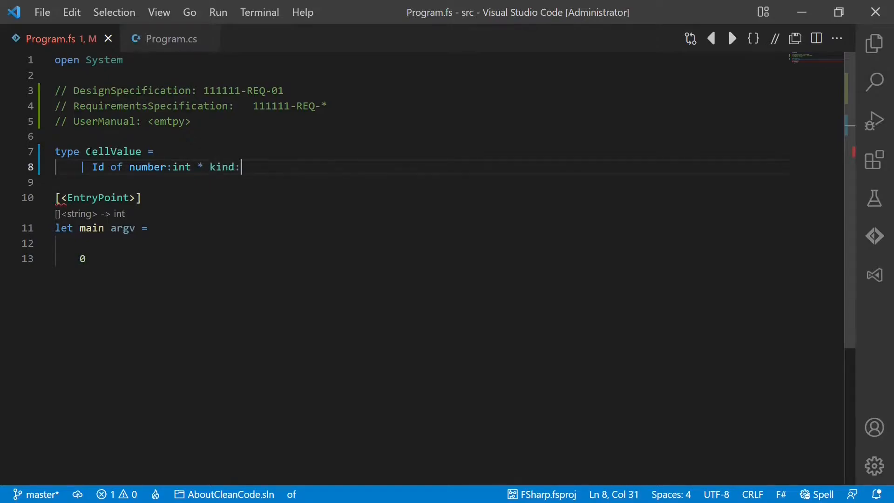
type("string *")
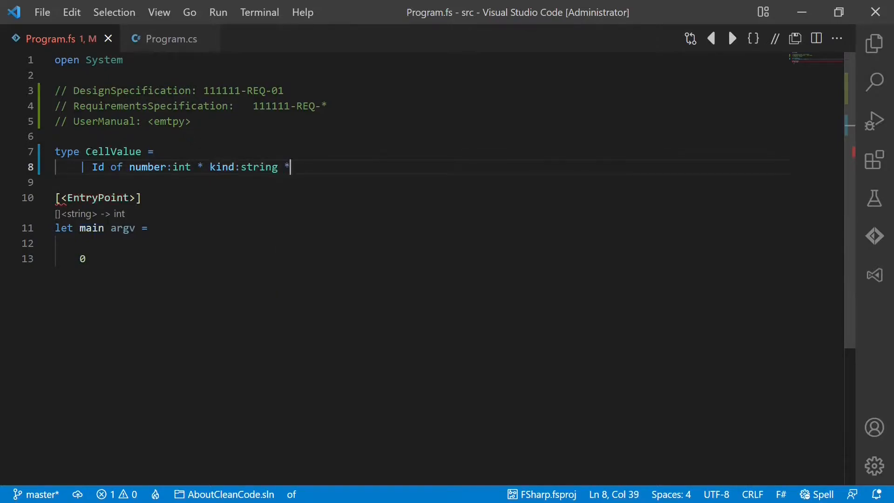
type("version:int")
type("|")
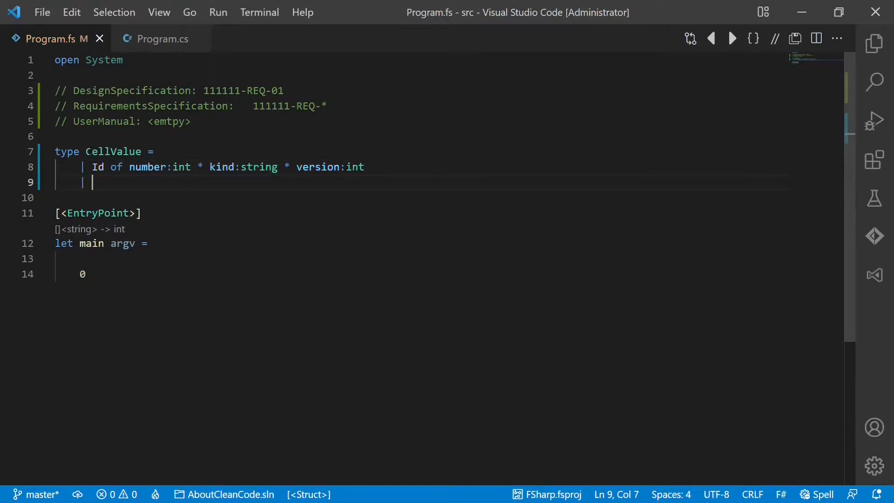
Step: Add the WildcardId (number: int, ...) and EmptyCell cases, then switch to Program.cs
type("Wild")
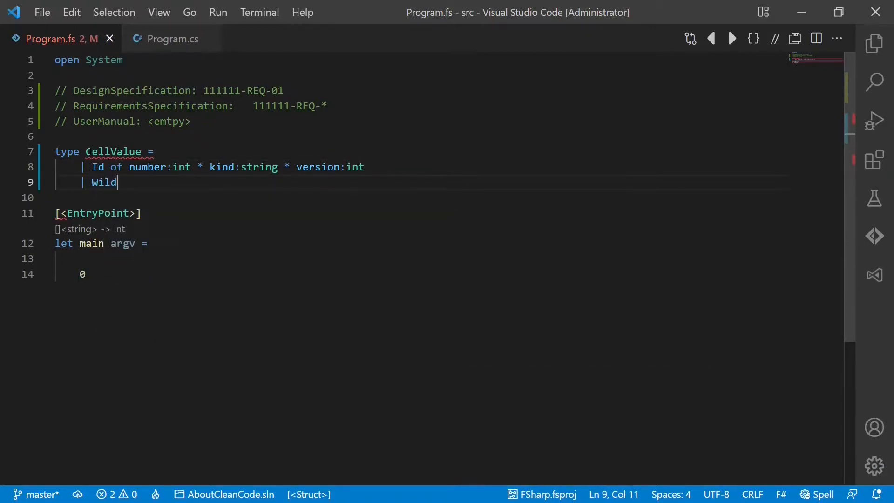
type("cardId of")
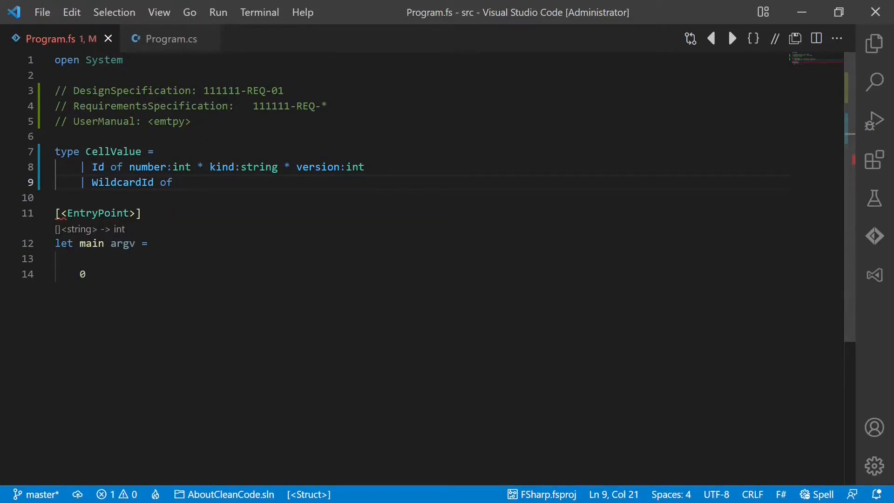
type("number:int * kind:stri")
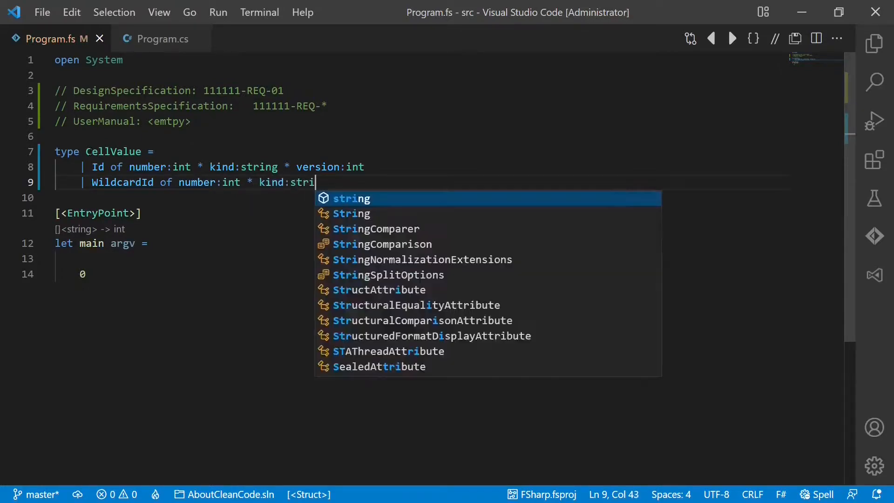
key("Enter")
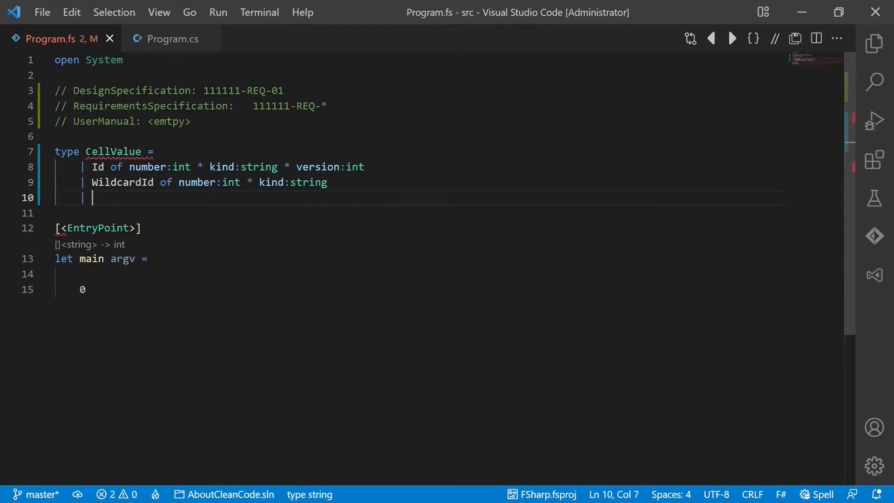
type("EmptyCell")
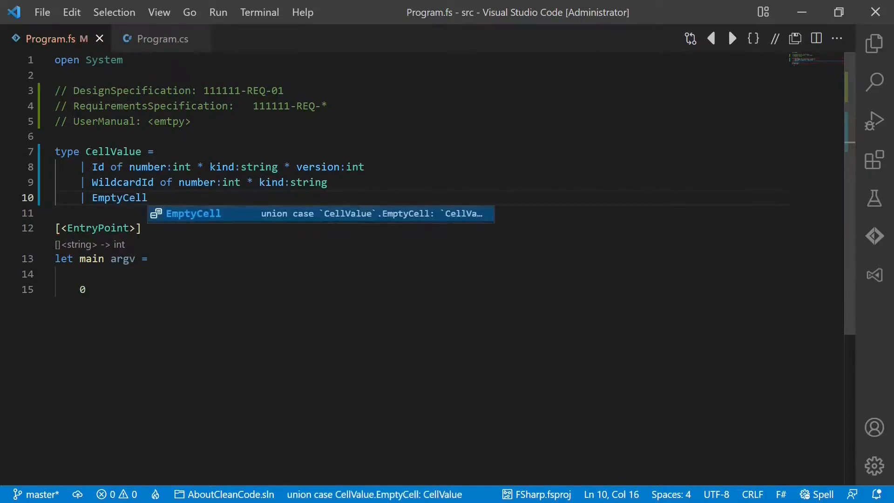
left_click(162, 39)
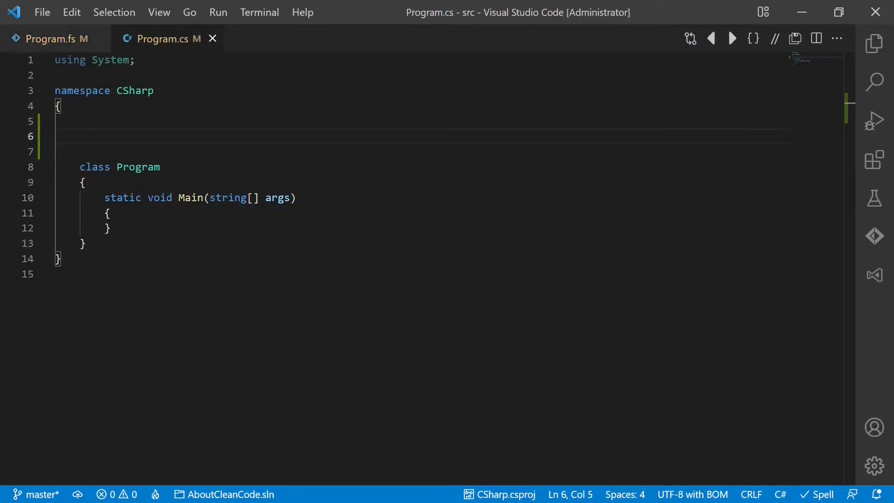
Step: Add a CellValue class, with Id, WildcardId and EmptyCell subclasses holding Number, Kind and Version properties
type("class CellV")
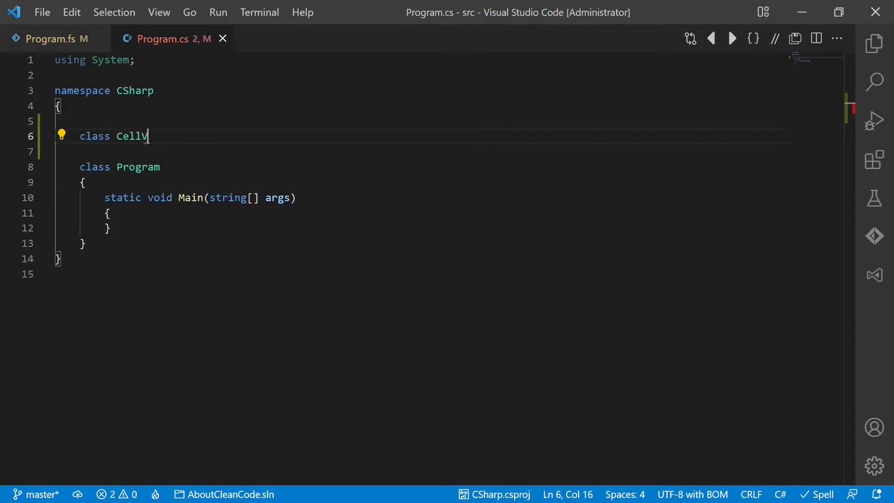
type("alue {}")
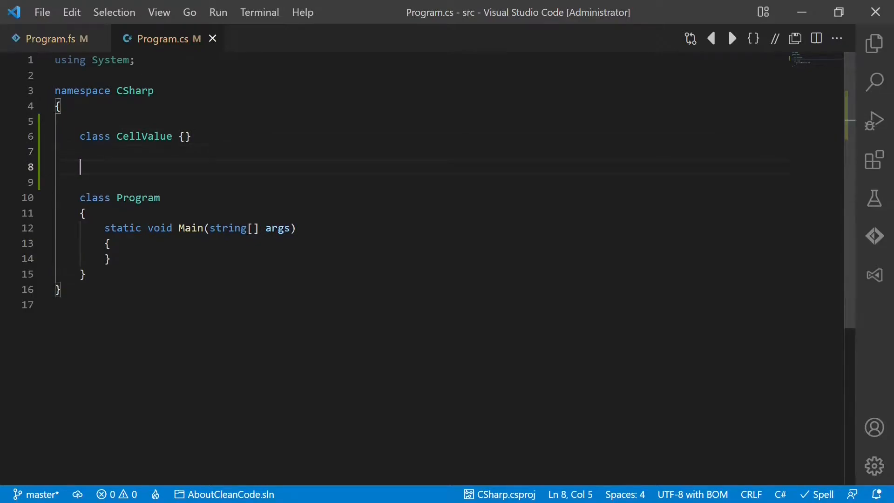
type("class Id : CellValue{")
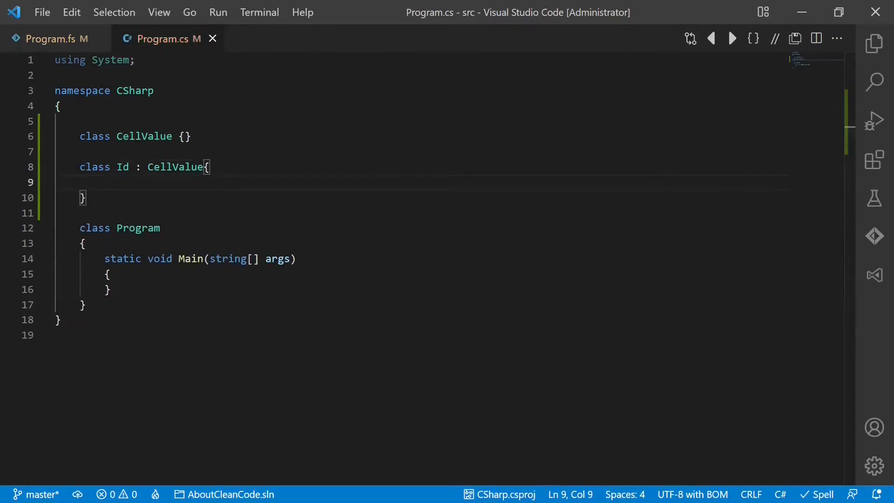
type("public int")
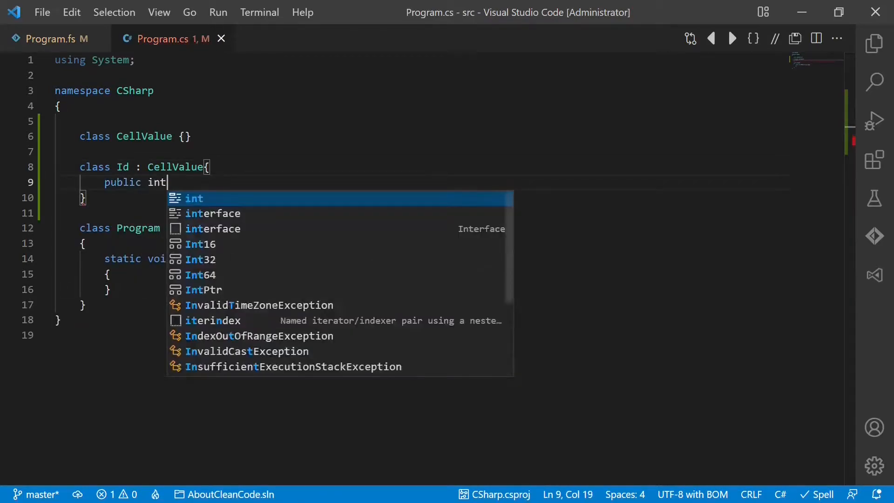
type("Number {g}")
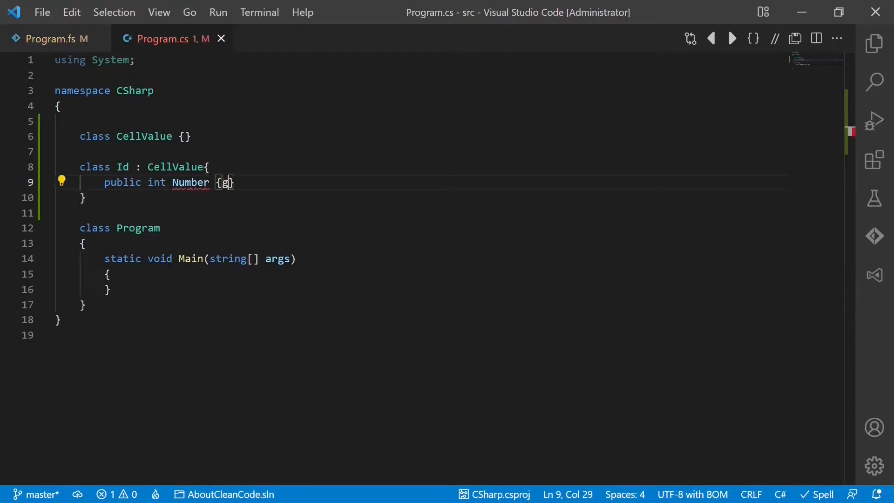
type("et;init;")
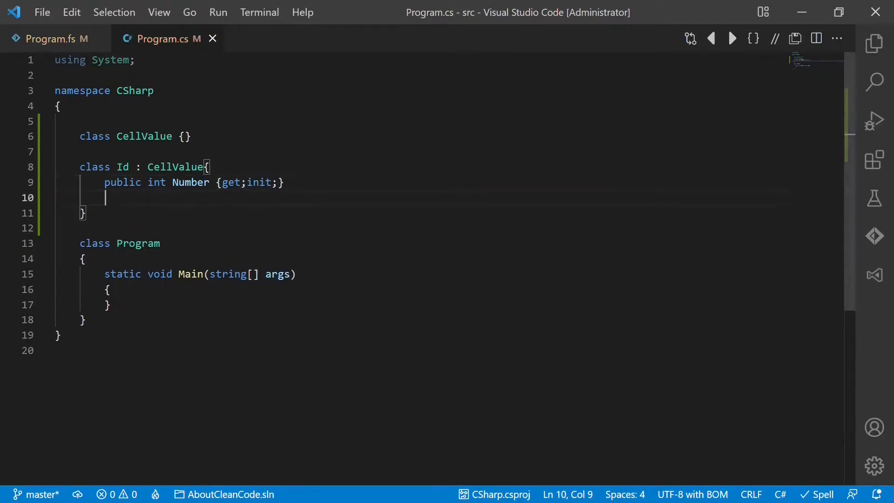
type("public string Kind")
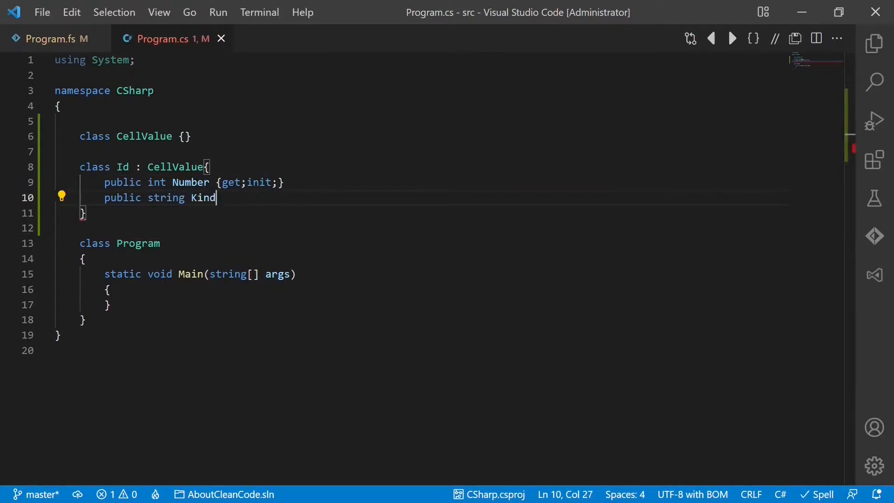
type("{get;}")
type("public int Versi")
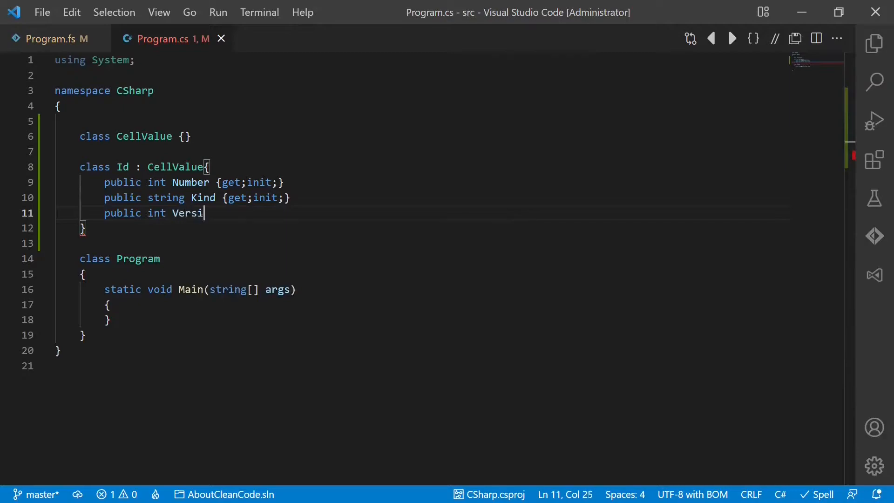
type("on {get;init;")
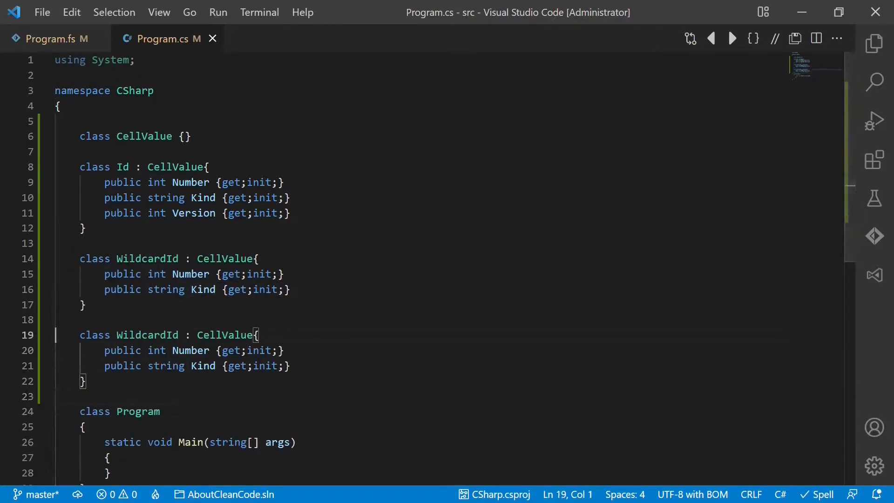
type("EmptyCell")
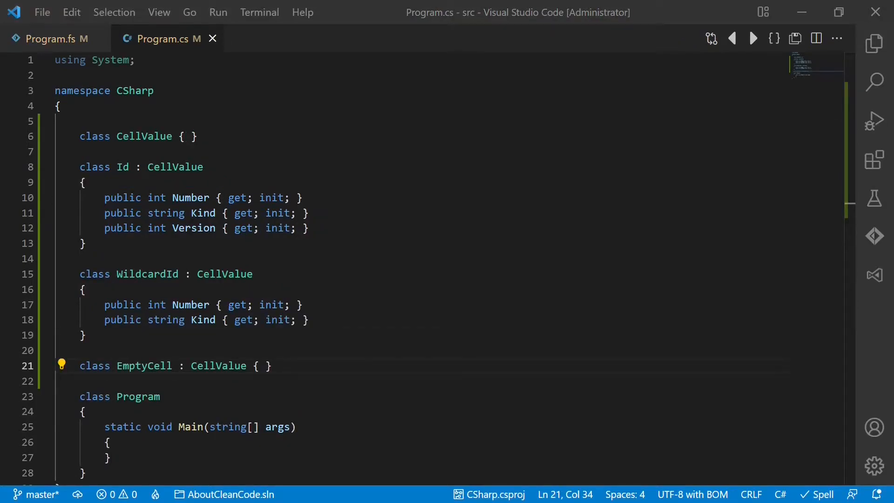
Step: Write private void Print(CellValue value) printing an Id as Number-Kind-Version via Console.WriteLine
scroll("down", 3)
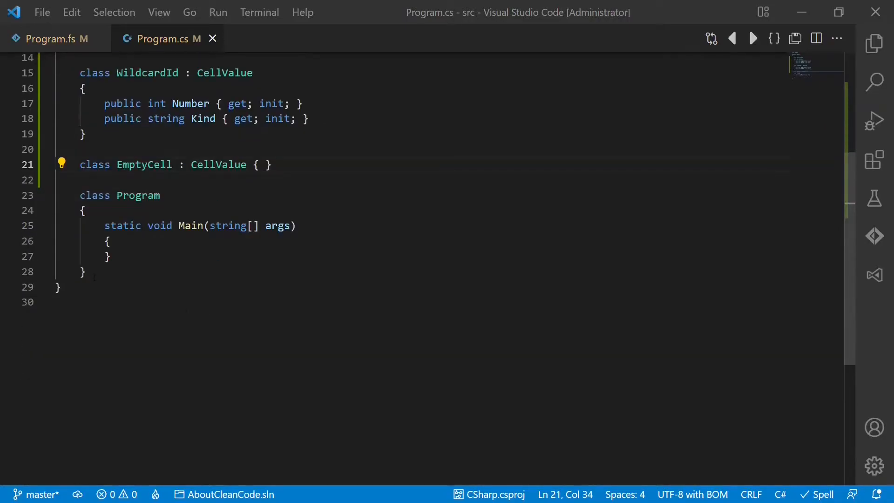
type("private void")
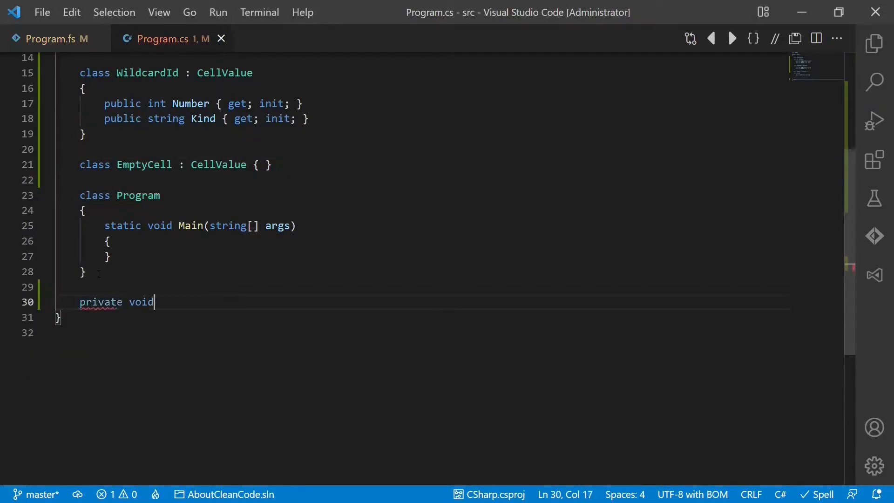
type("Print(")
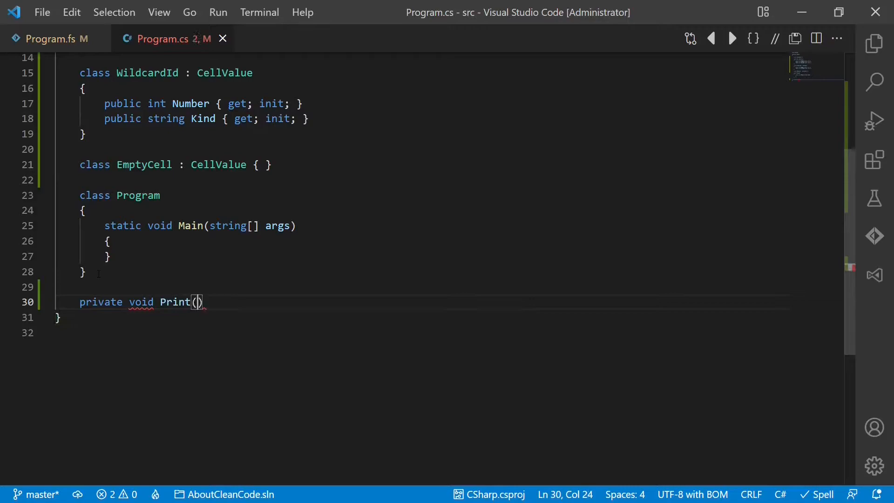
type("CellValue value")
type("if (")
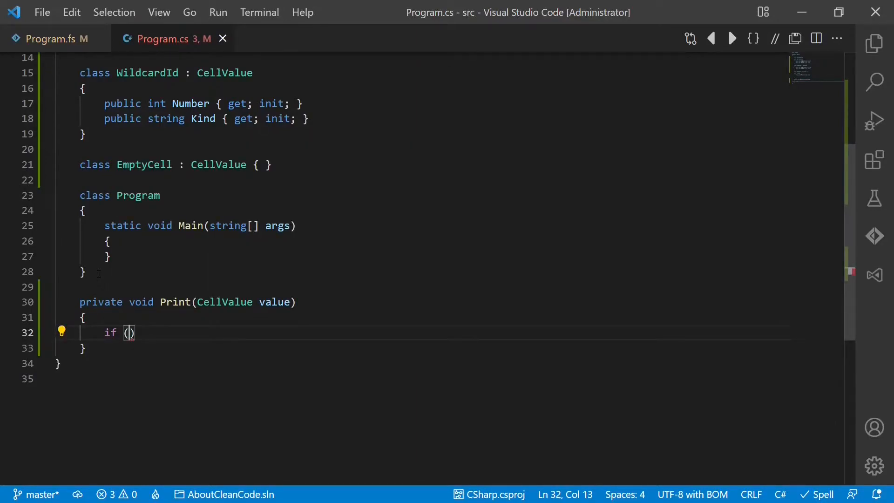
type("value is Id id")
type("c")
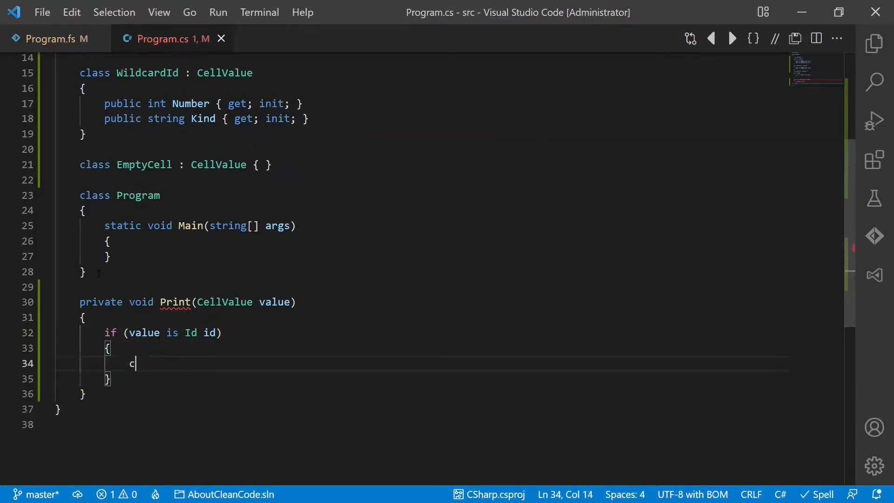
type("onsole.w")
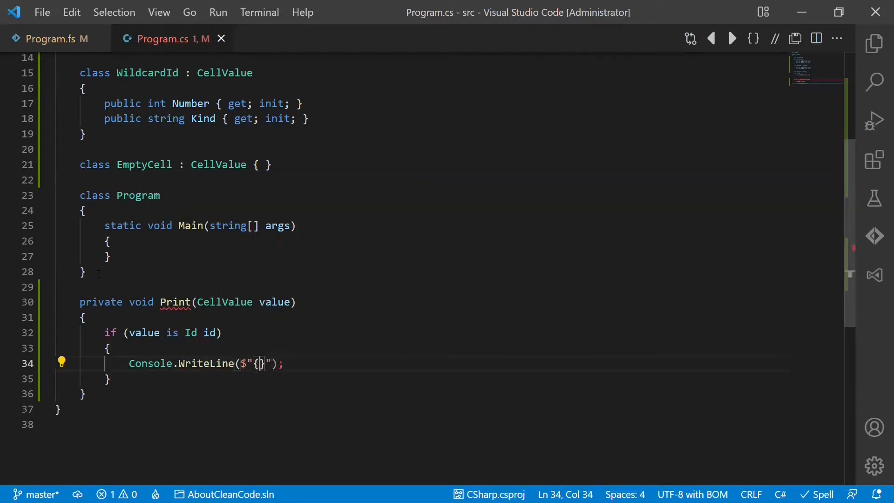
type("id.Number")
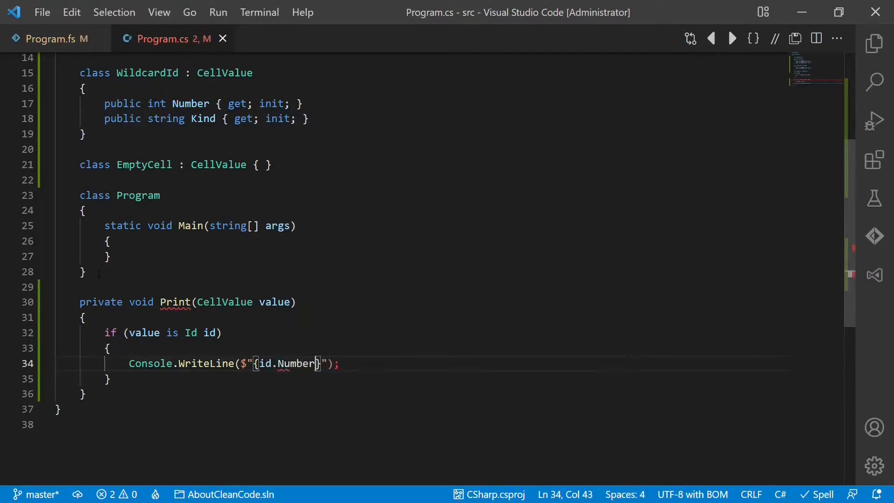
type("-{}")
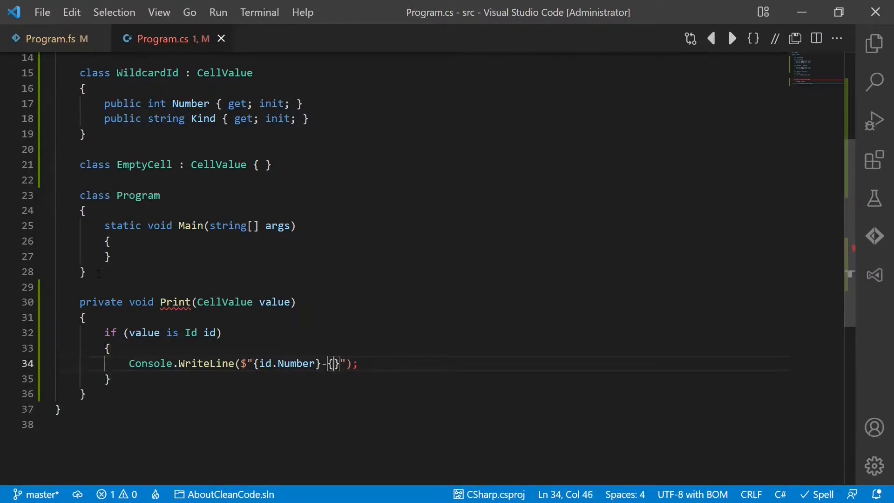
type("id.ki")
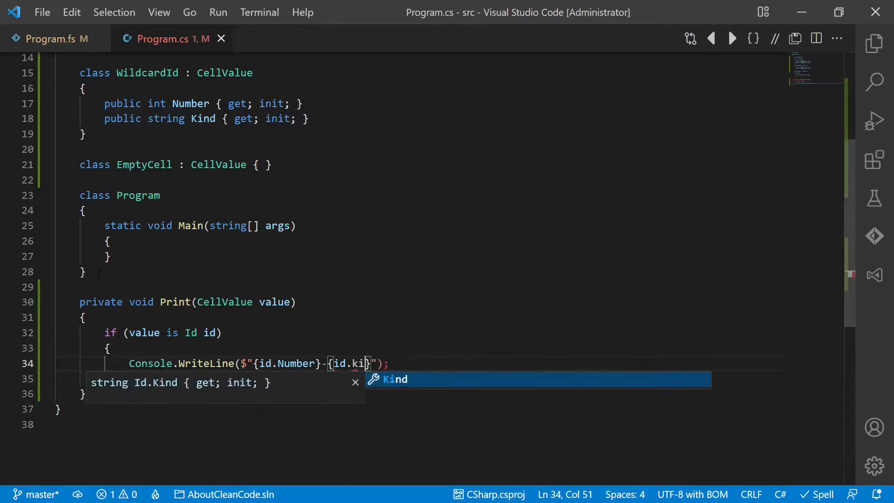
key("Tab")
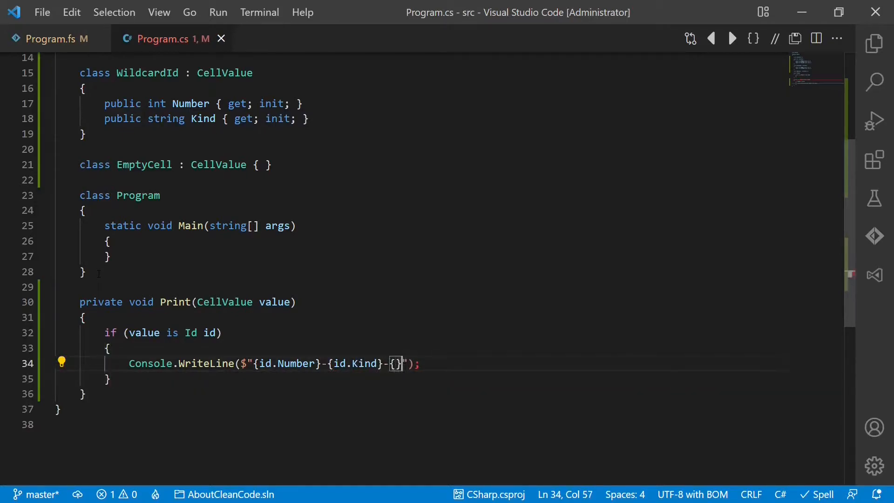
type("id.Version")
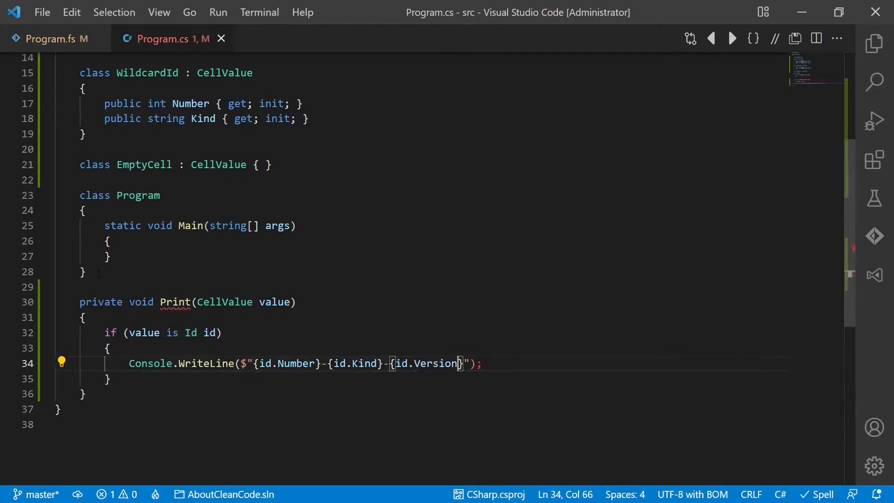
Step: Duplicate the Id branch into WildcardId (printing '*') and EmptyCell (printing '<empty>') branches
left_click_drag(106, 333, 83, 393)
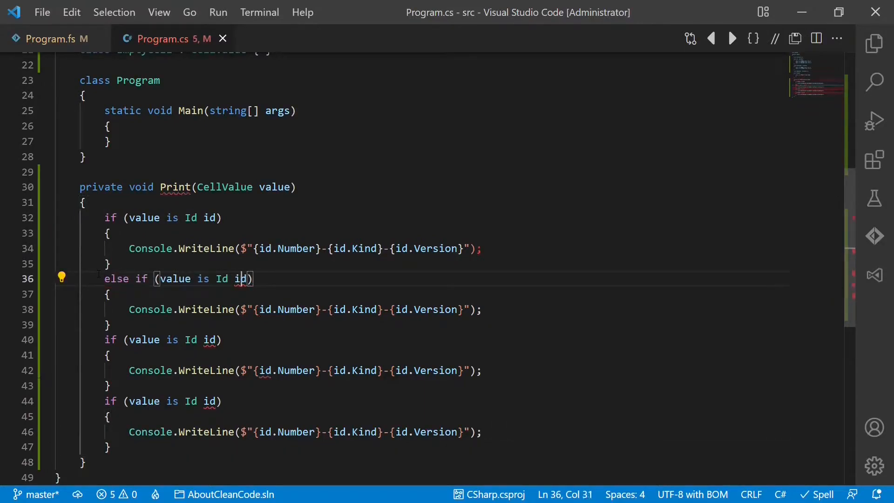
type("wild")
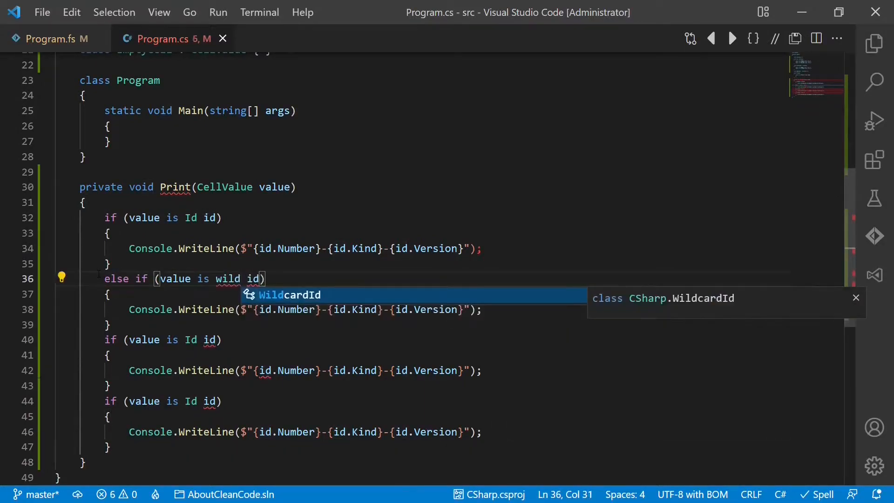
key("Tab")
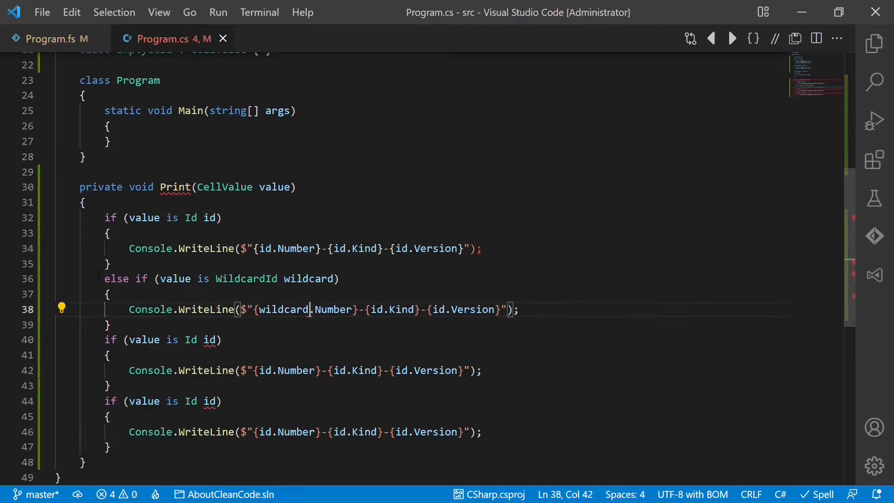
type("wildcard")
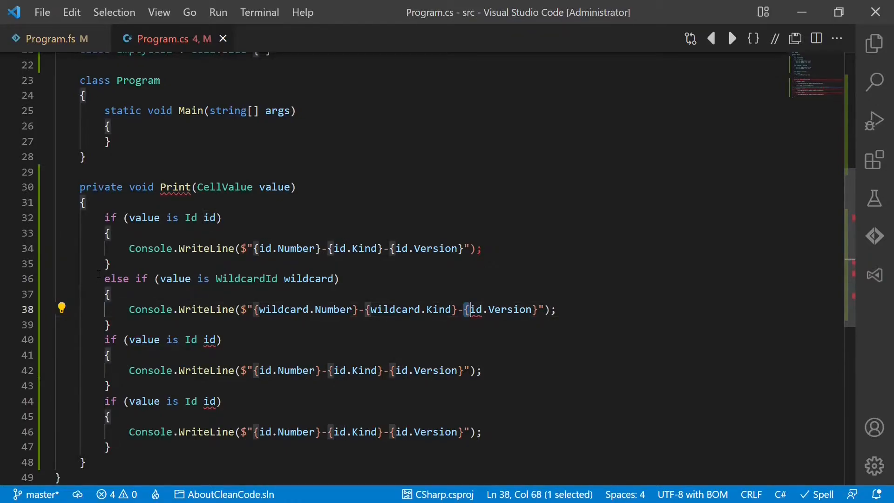
type("*")
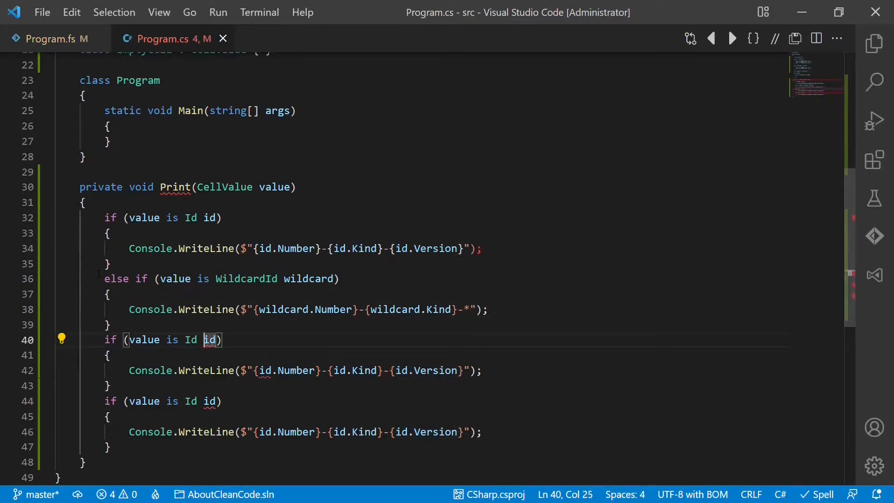
type("empty")
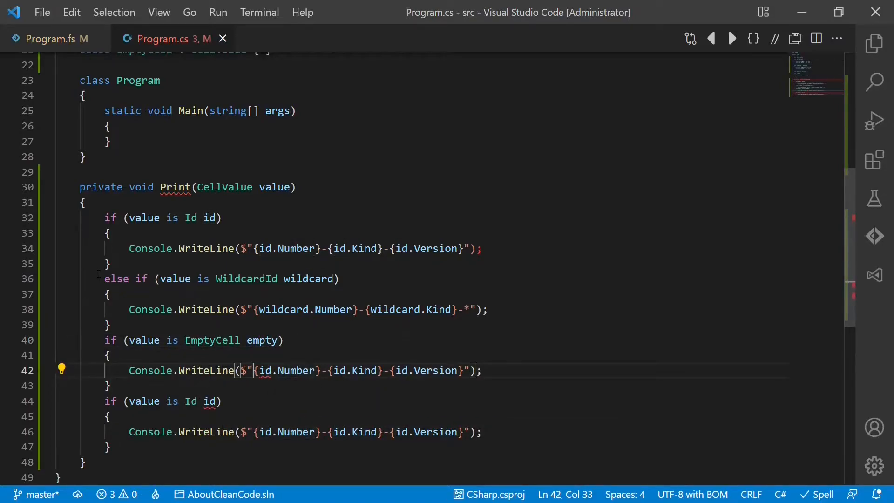
type("<empty>")
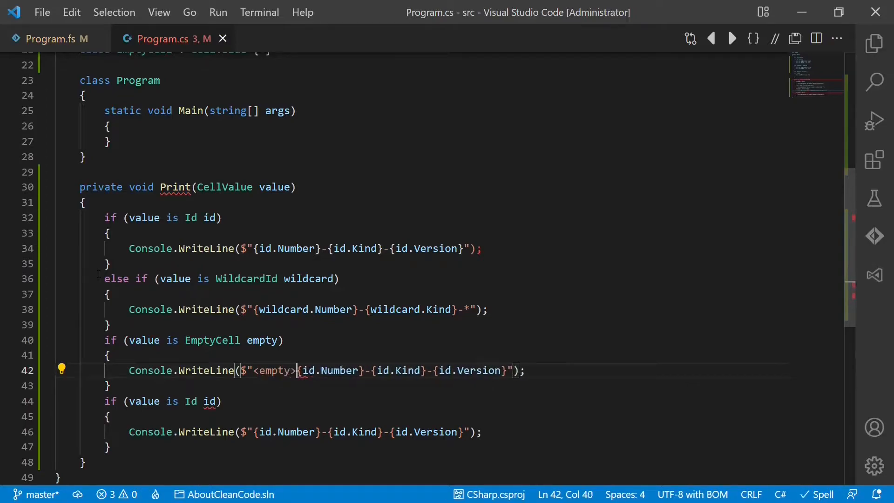
key("Delete")
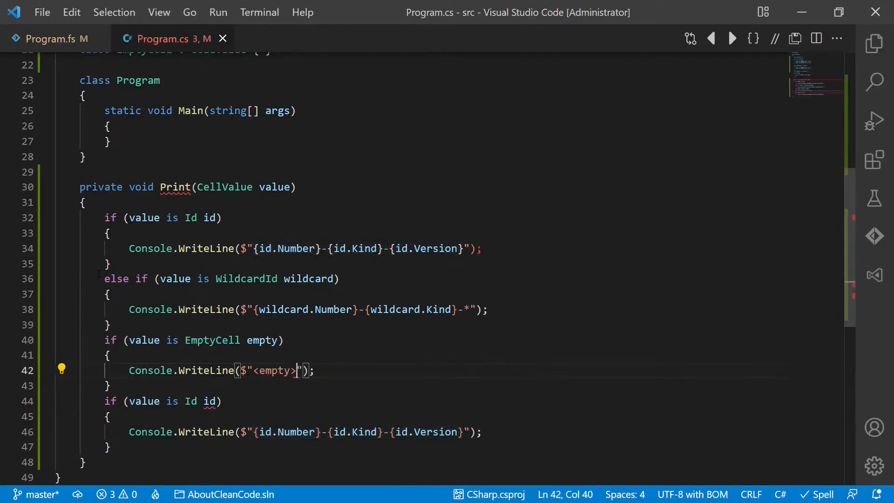
Step: Add a final else that throws for an unknown CellValue, reporting value.GetType()
type("else")
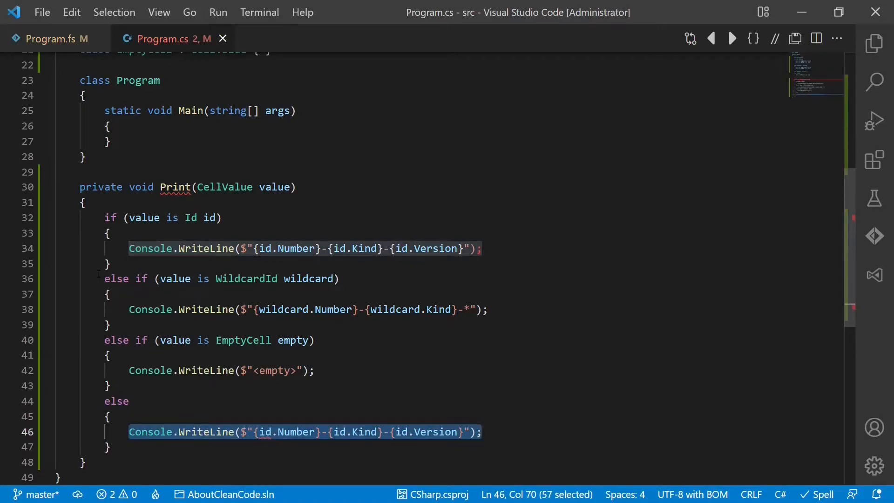
type("throw new NotSupportedException($\"")
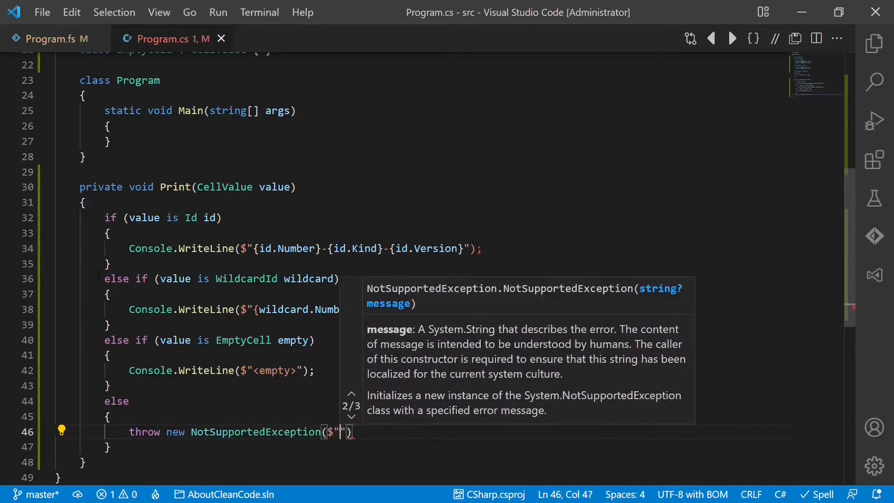
type("Unknown")
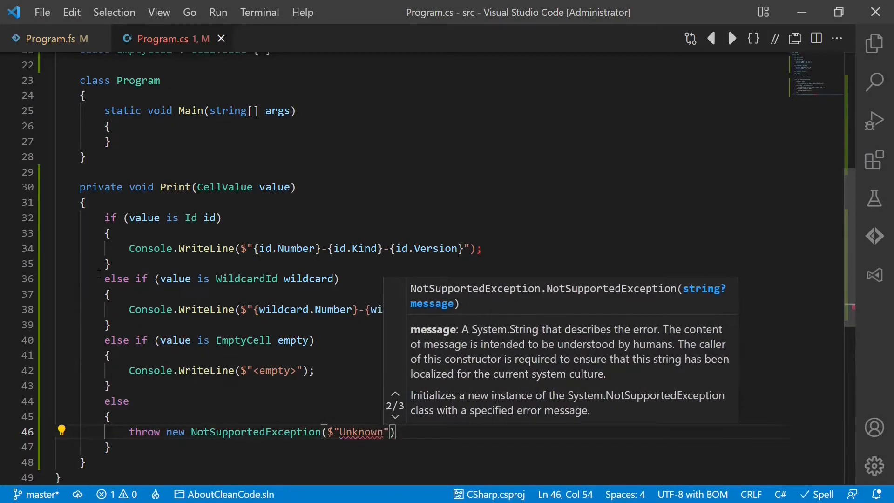
type("CellValue: {v")
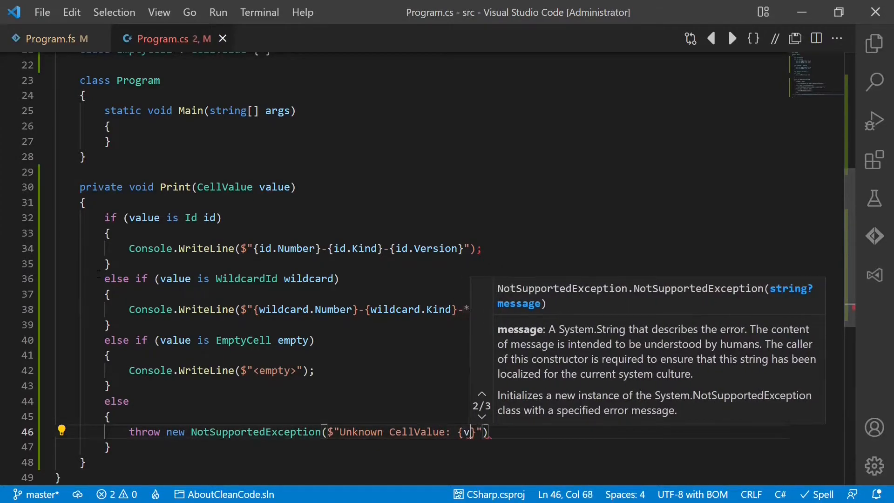
type("alue.GetType(")
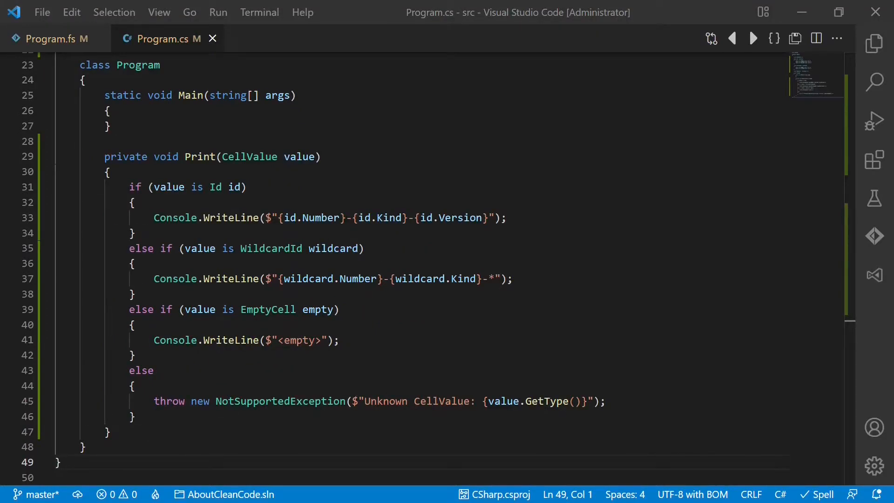
mouse_move(333, 248)
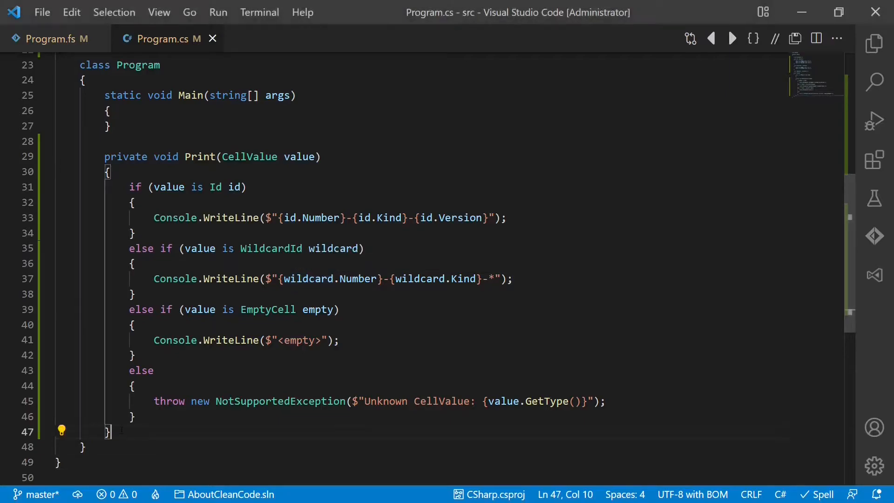
Step: Create a private Id Resolve(CellValue) method whose Id branch returns the id
type("private")
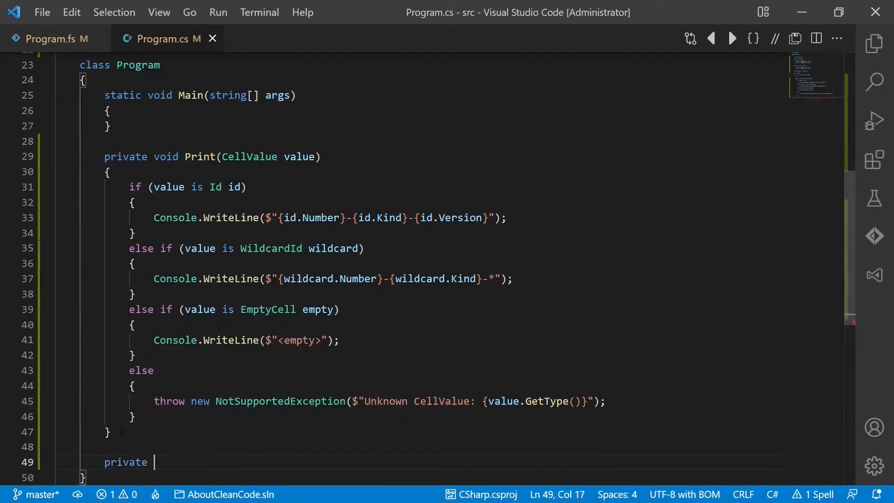
type("Id")
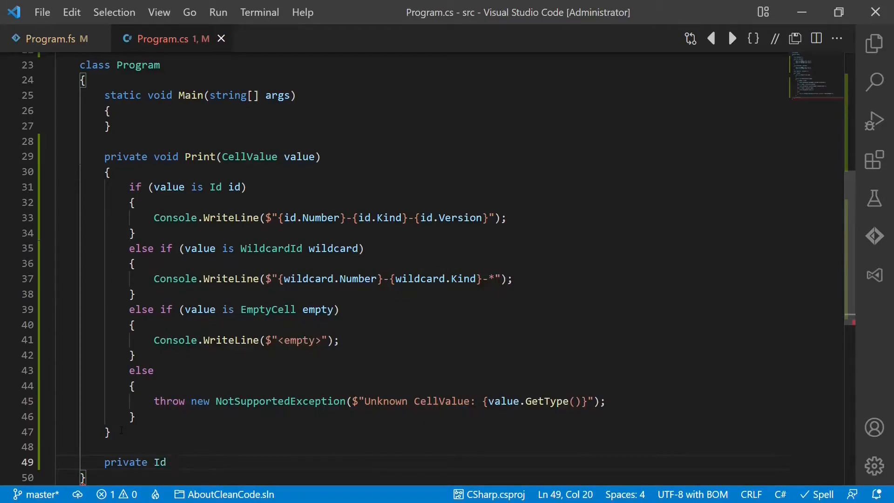
type("Resolve()")
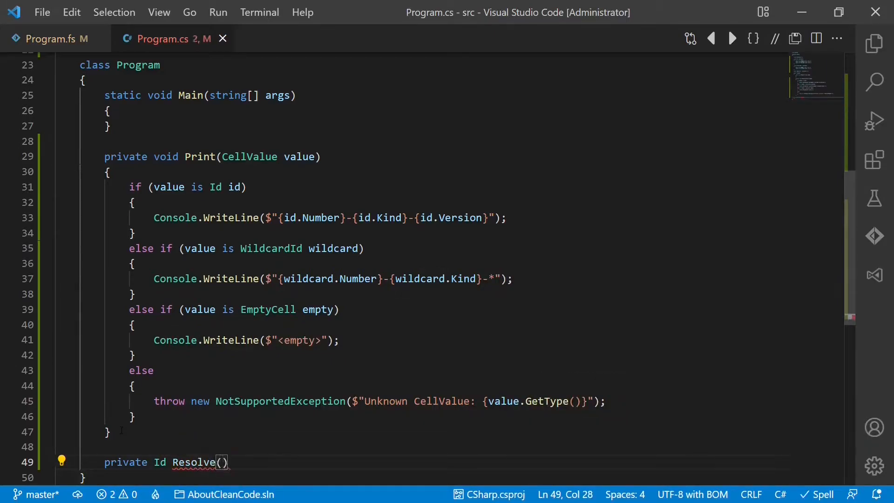
type("CellValue c")
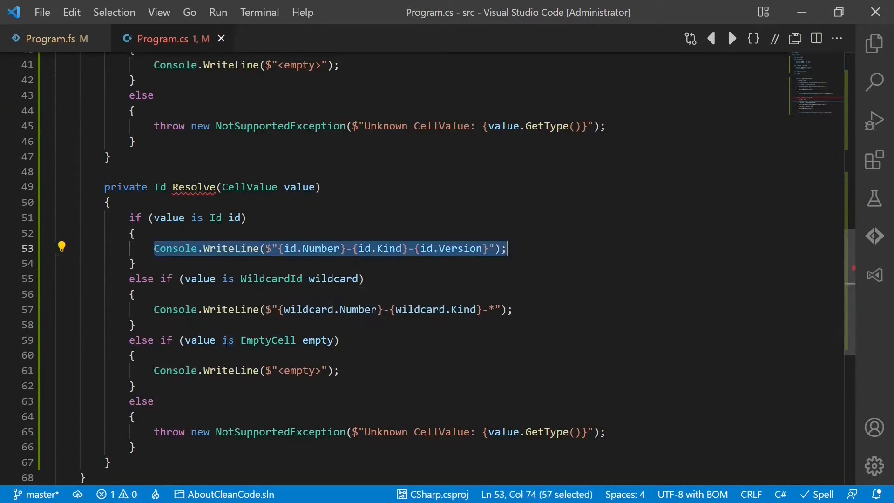
type("re")
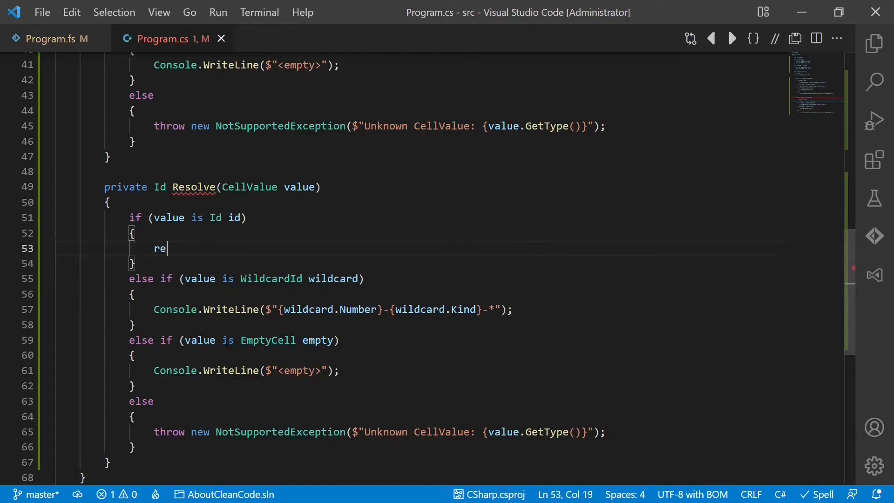
type("turn id;")
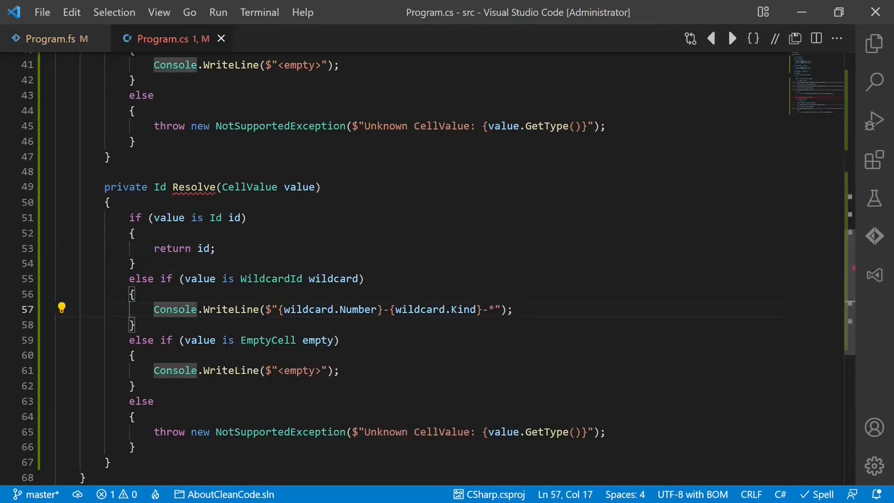
Step: Resolve wildcards through a Func<WildcardId,Id> resolve parameter, return null otherwise, and rename to TryResolve
key("Ctrl+Shift+K")
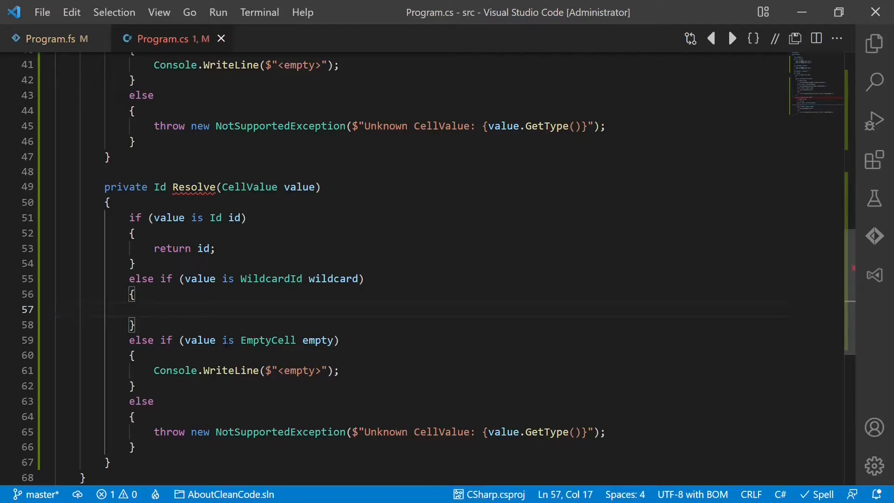
type("resolve")
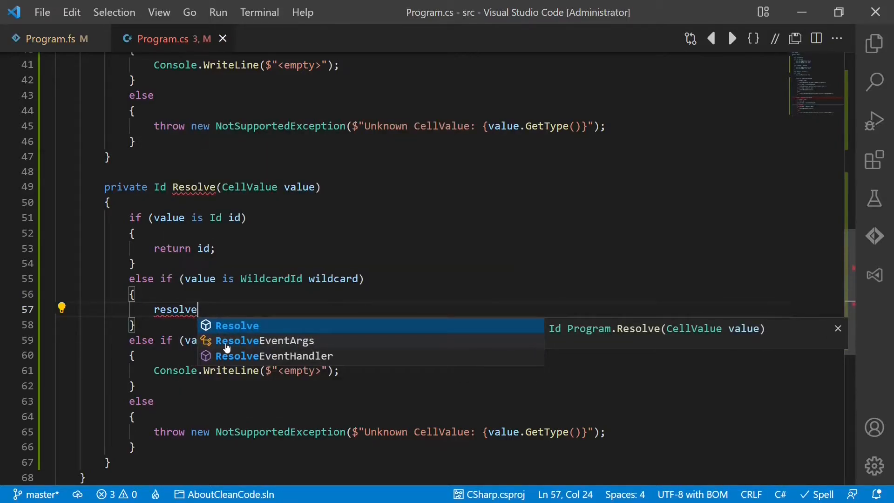
type("(wildcard);")
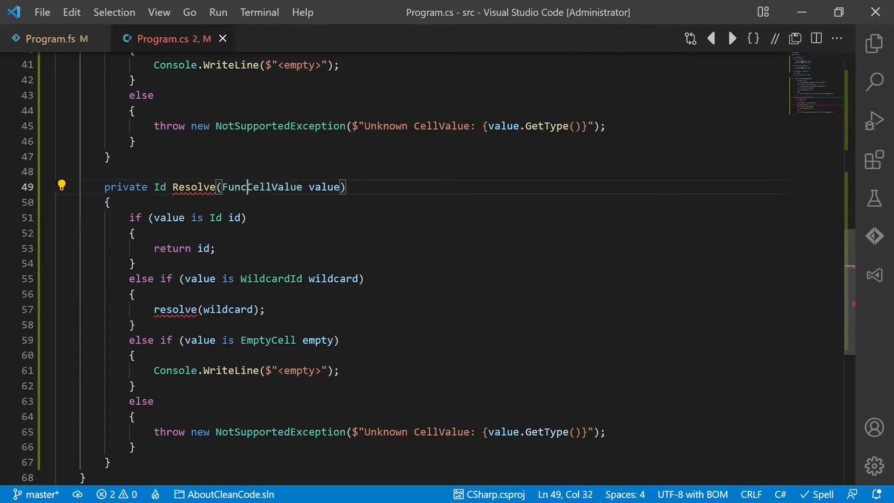
type("<>")
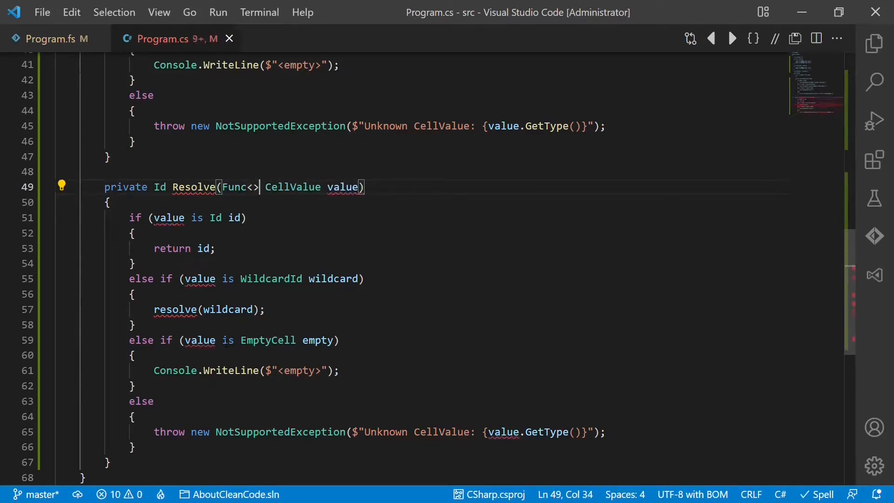
type("wildi")
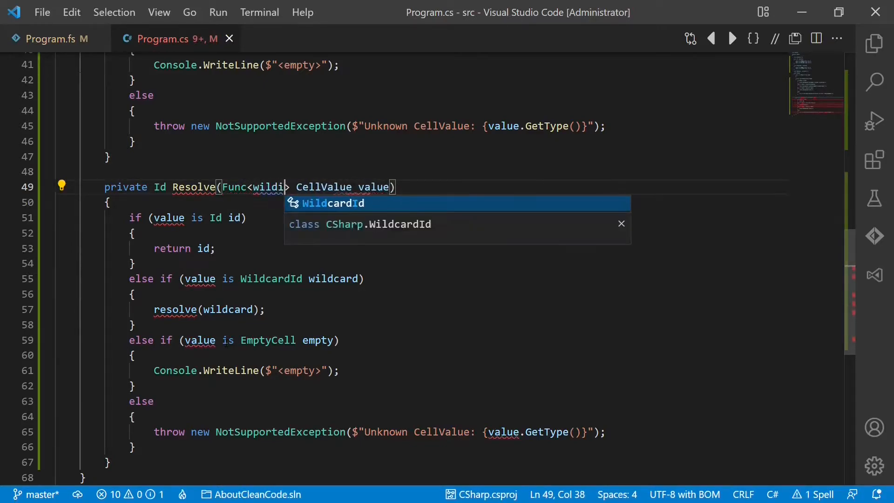
type("WildcardId,Id")
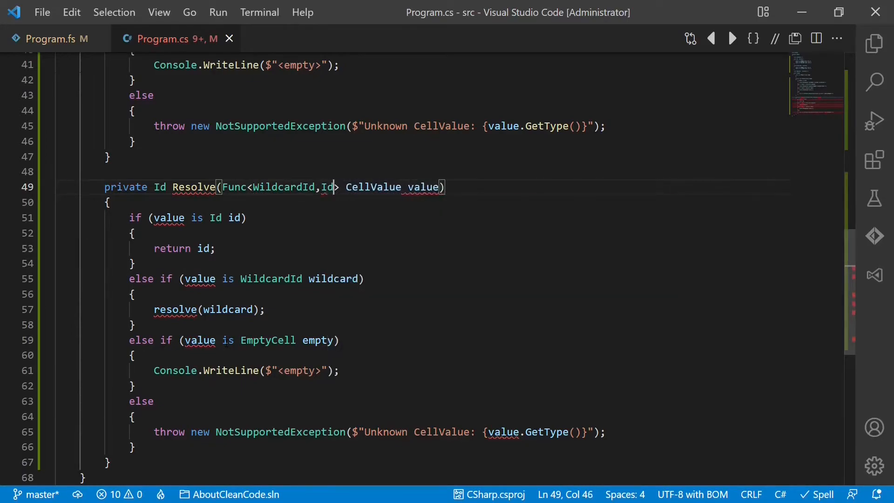
type("resolve,")
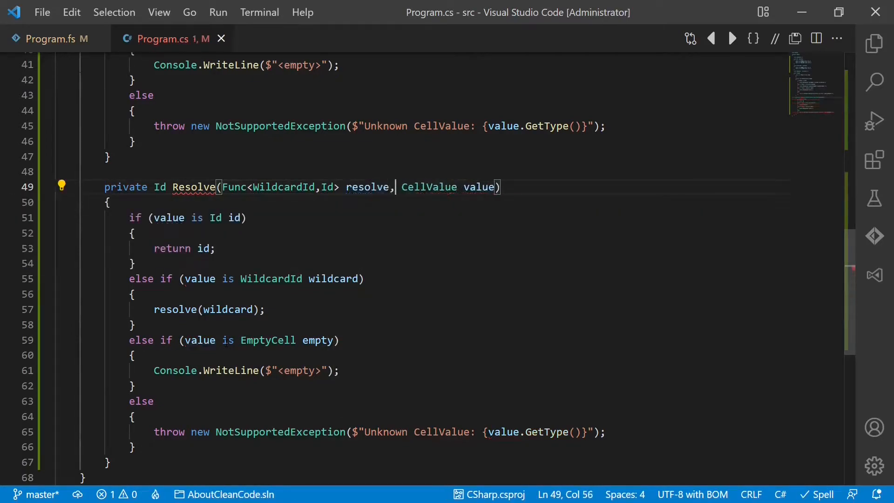
type("return")
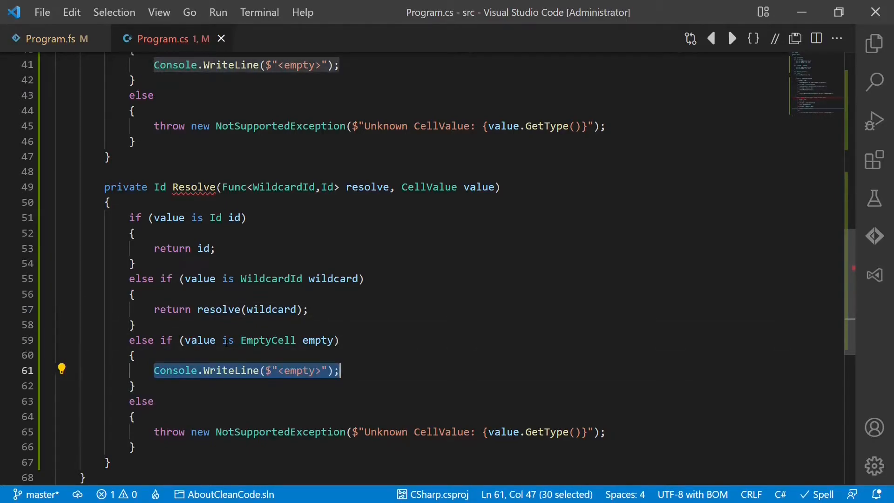
type("return null;")
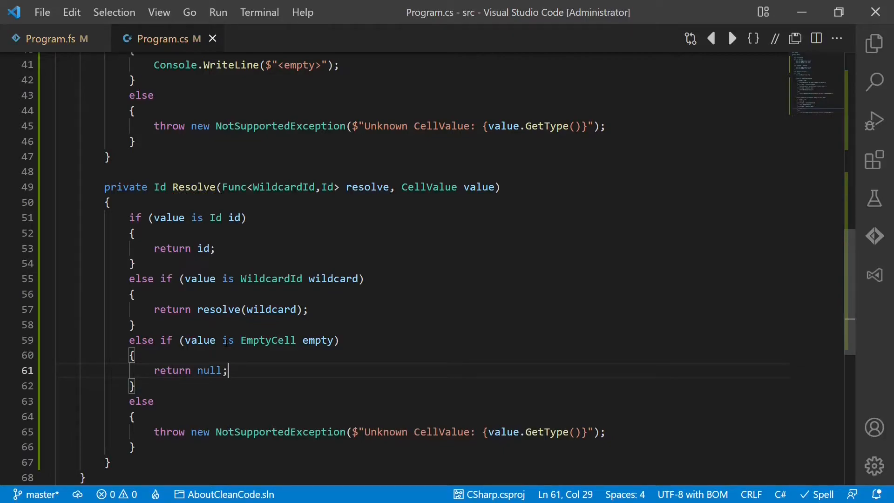
left_click(209, 187)
type("Try")
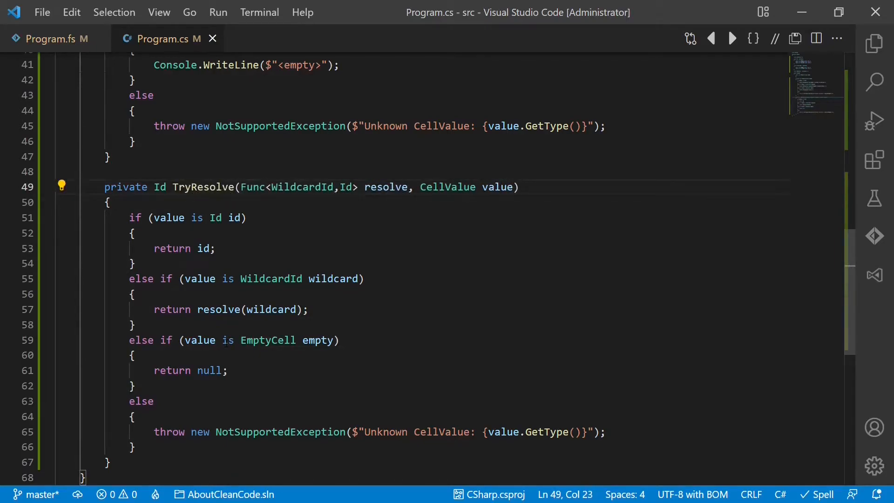
scroll("down", 3)
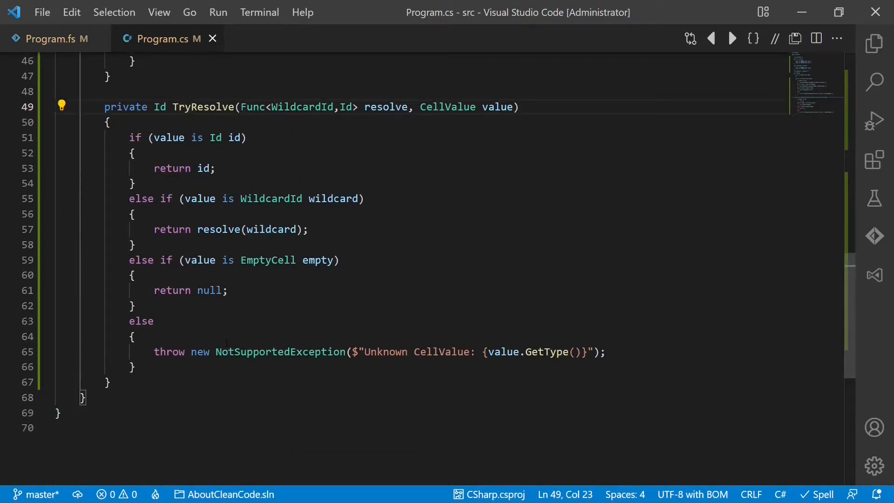
Step: Switch to the F# Program.fs file showing the CellValue union
scroll("up", 3)
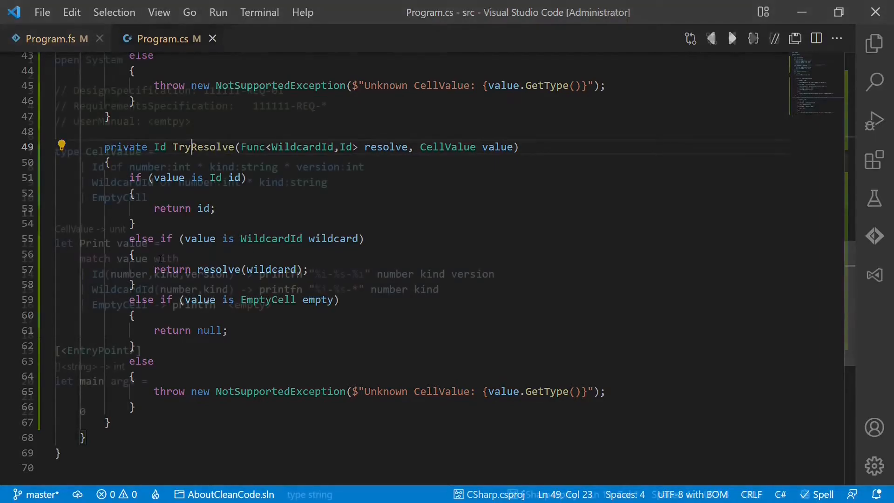
left_click(51, 38)
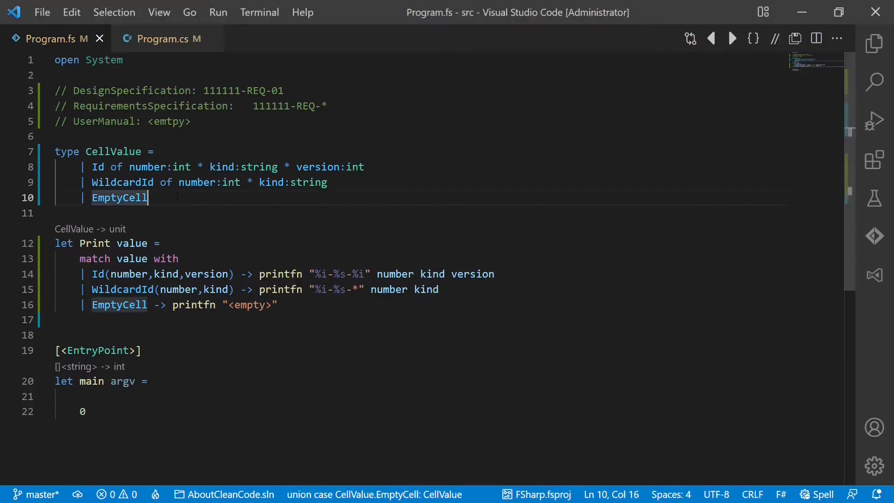
Step: Add a FreeText case below EmptyCell in the F# union, then return to Program.cs
key("Enter")
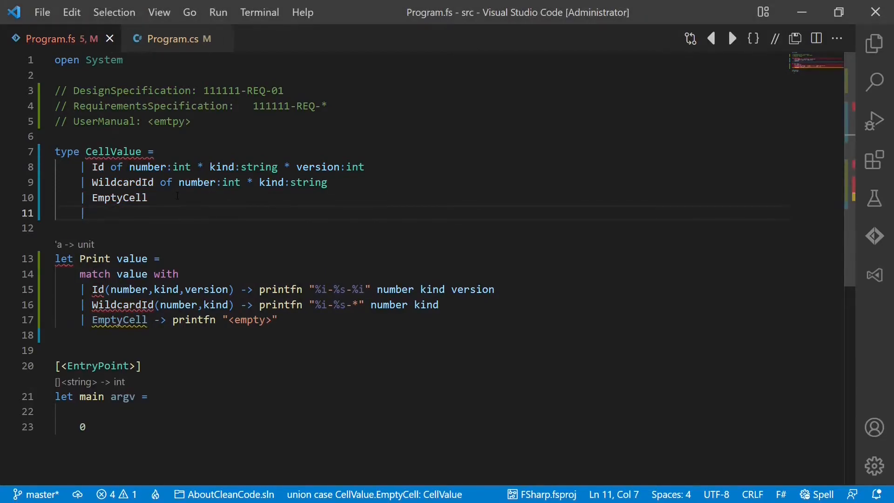
type("FreeTe")
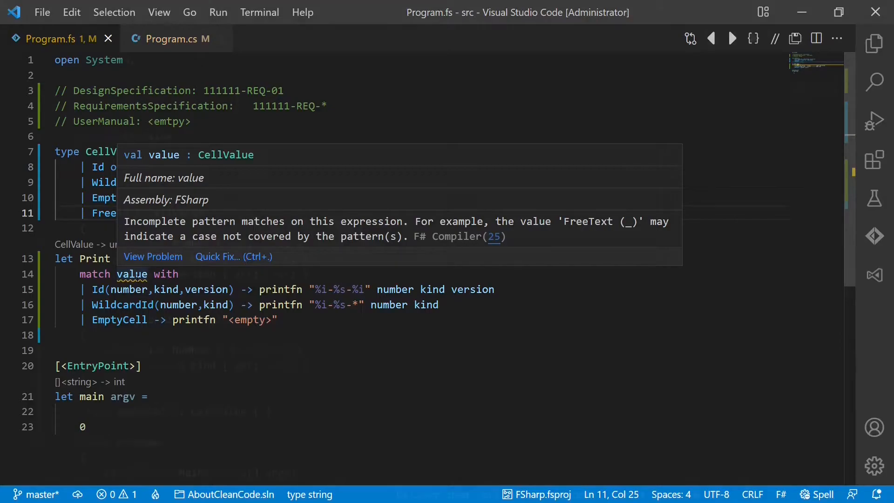
left_click(177, 38)
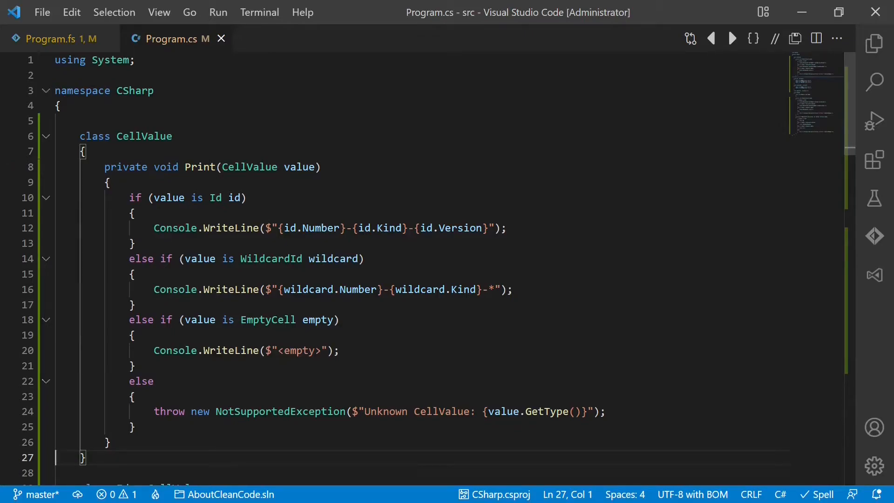
Step: Turn the copied Print into public Match(Action<Id> onId, Action<WildcardId> onWildcardId, Action<EmptyCell> onEmptyCell)
double_click(200, 166)
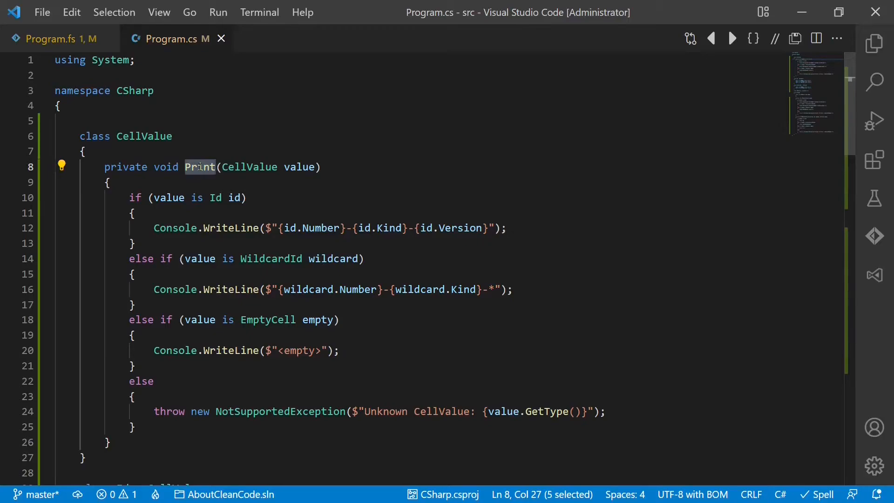
type("public")
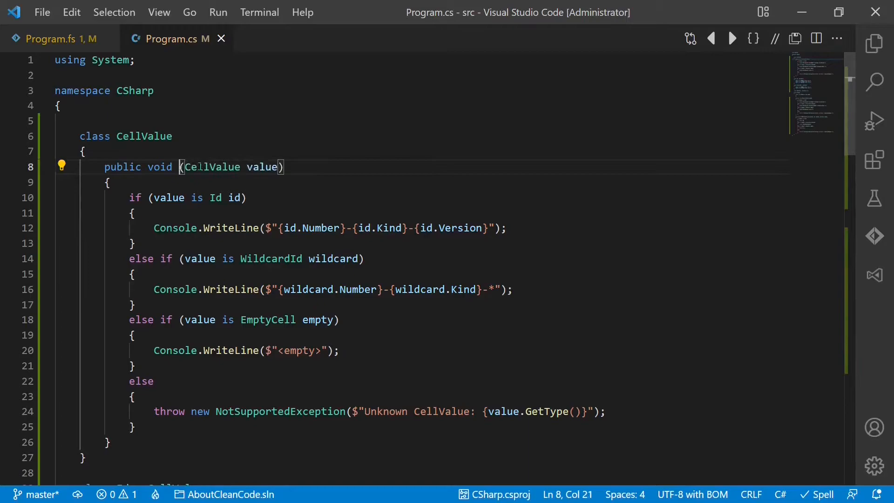
type("Match(")
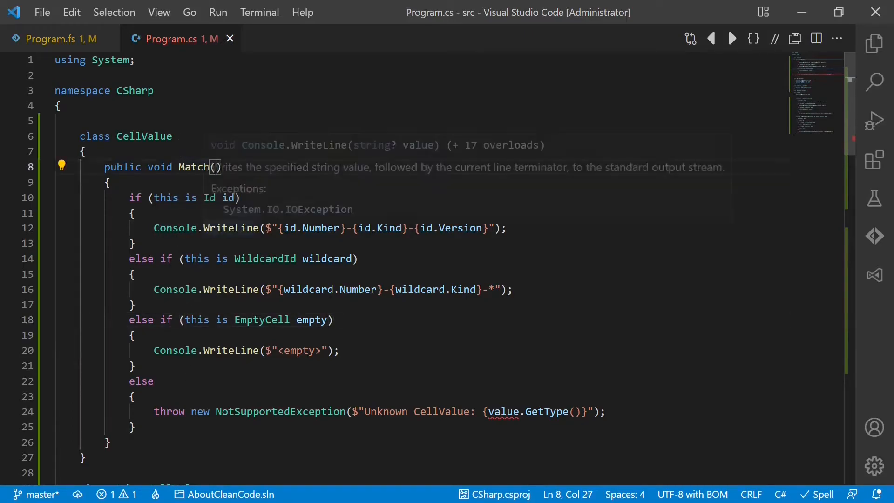
type("Action<Id>")
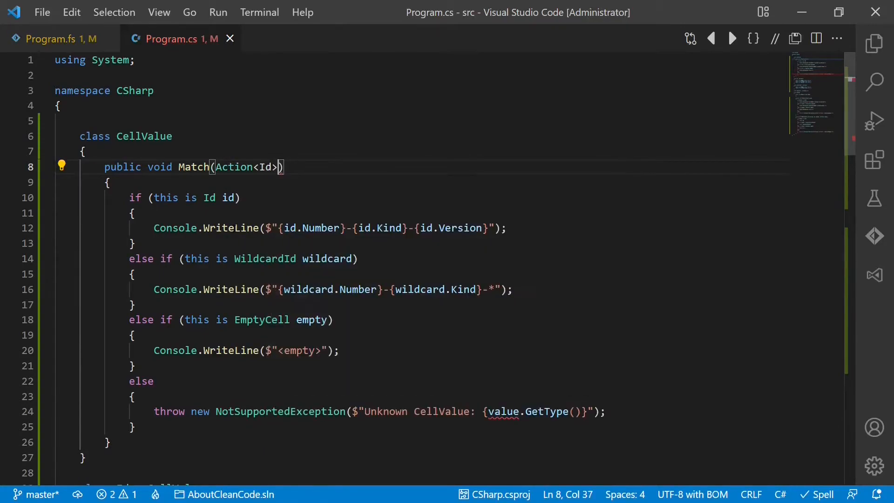
type("onId,")
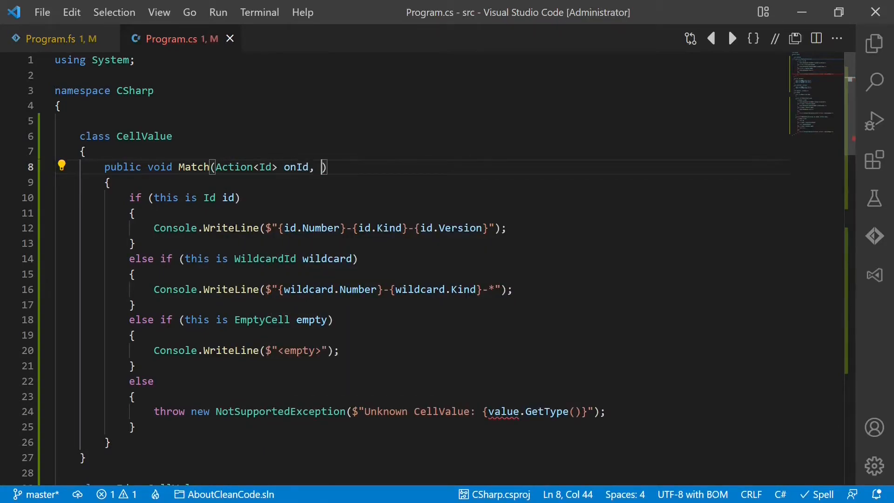
type("Action<")
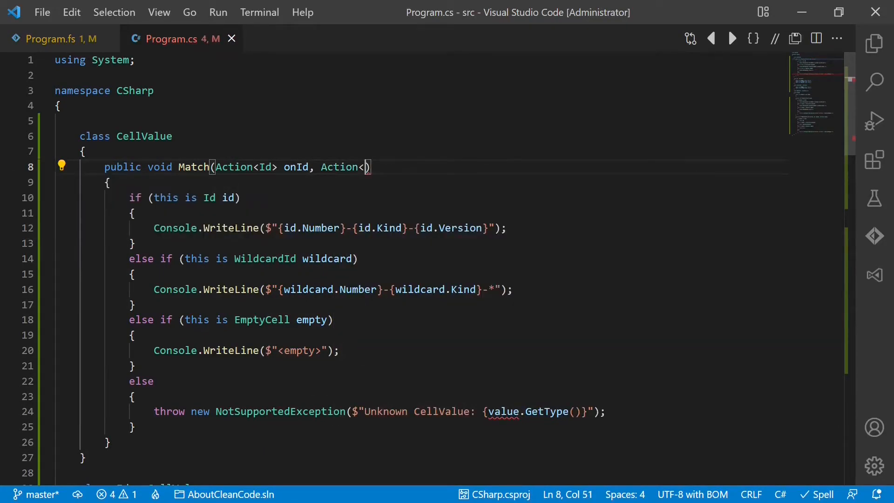
type("WildcardId>")
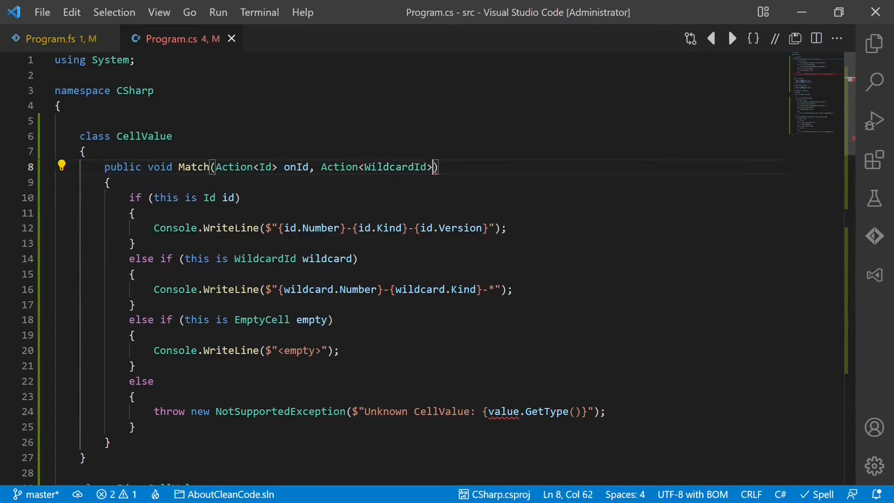
type("onWildCa")
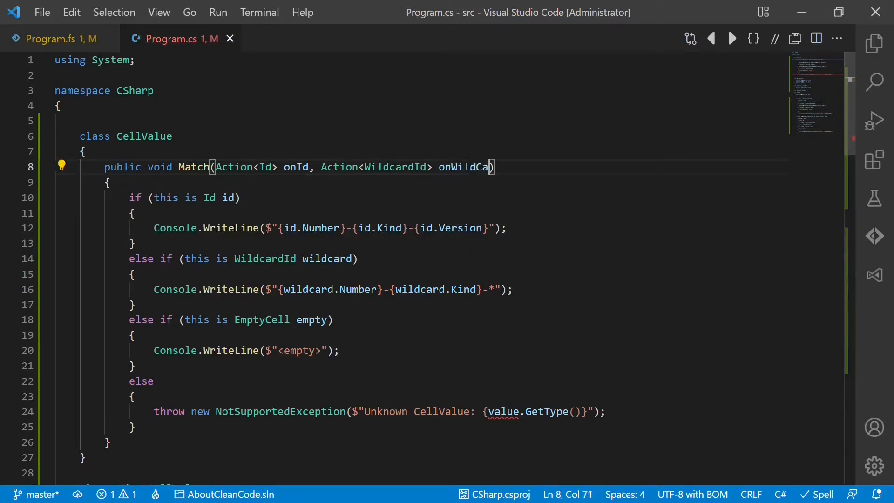
type("rdId")
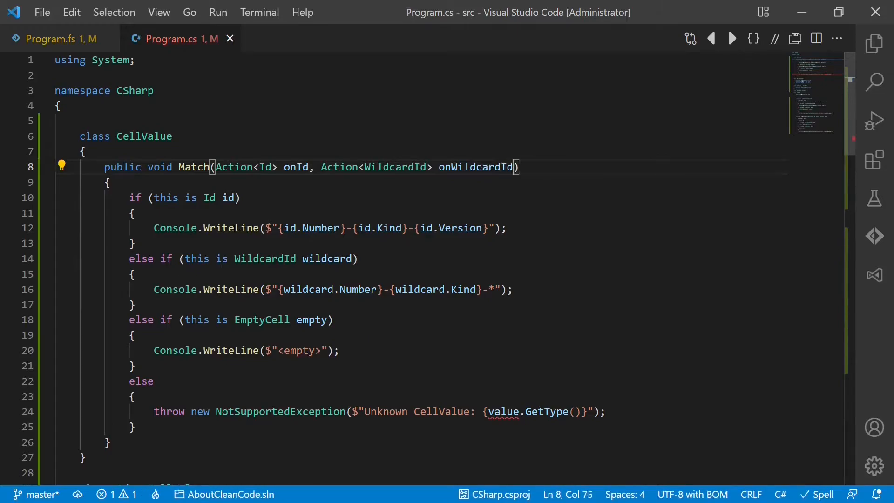
type(", Action")
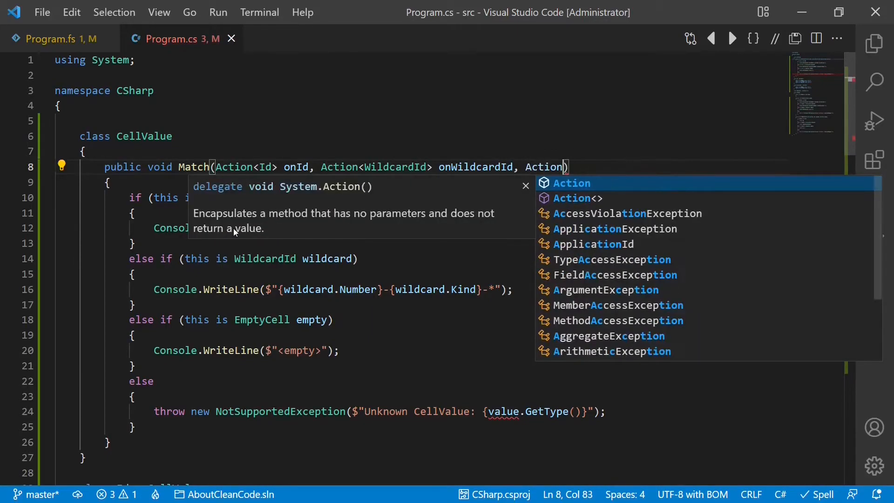
type("<Emptyc")
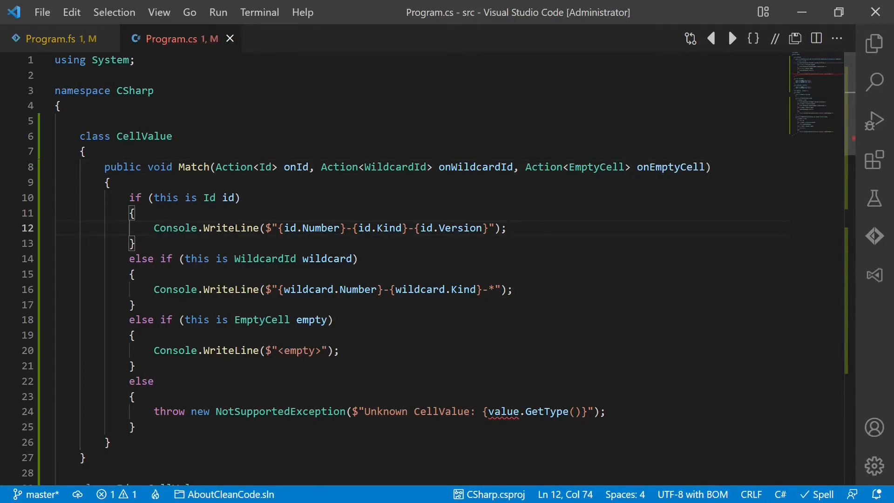
Step: Replace the branch bodies with onId(id), onWildcardId(wildcard) and onEmptyCell(empty) calls
type("on")
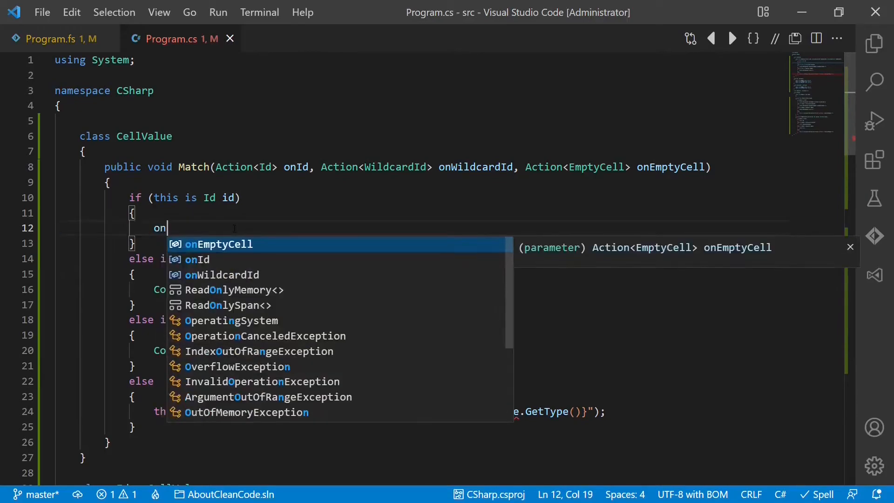
type("Id(id);")
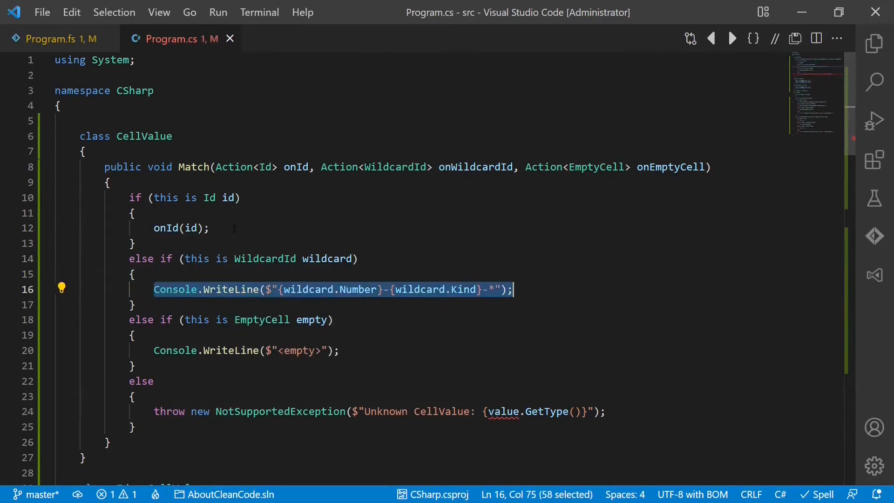
type("onWildcardId(wi")
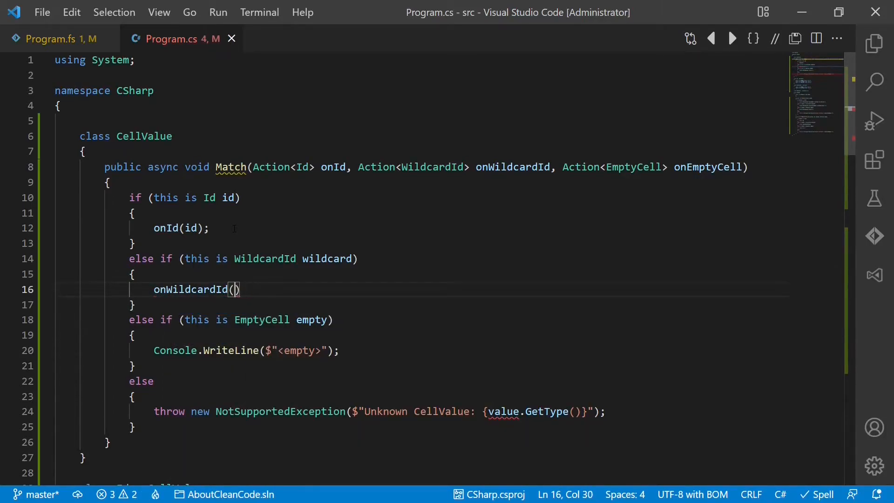
type("wildcard);")
left_click(247, 350)
type("on")
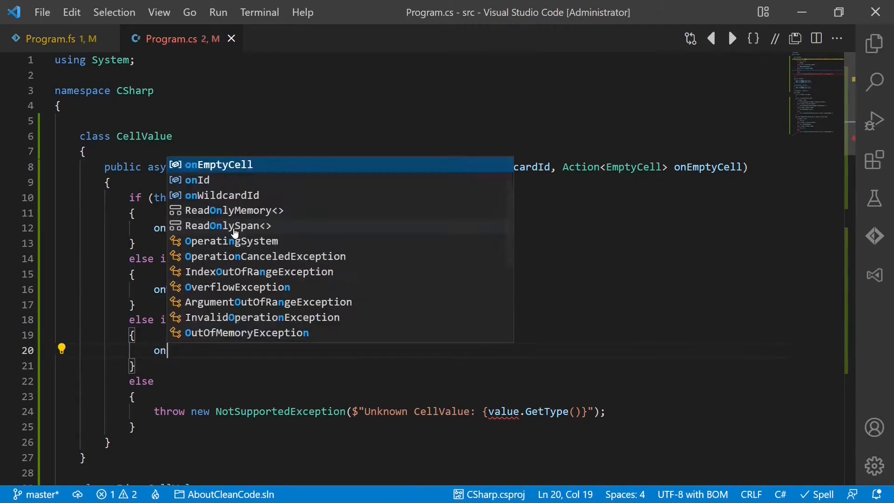
type("EmptyCell(emt")
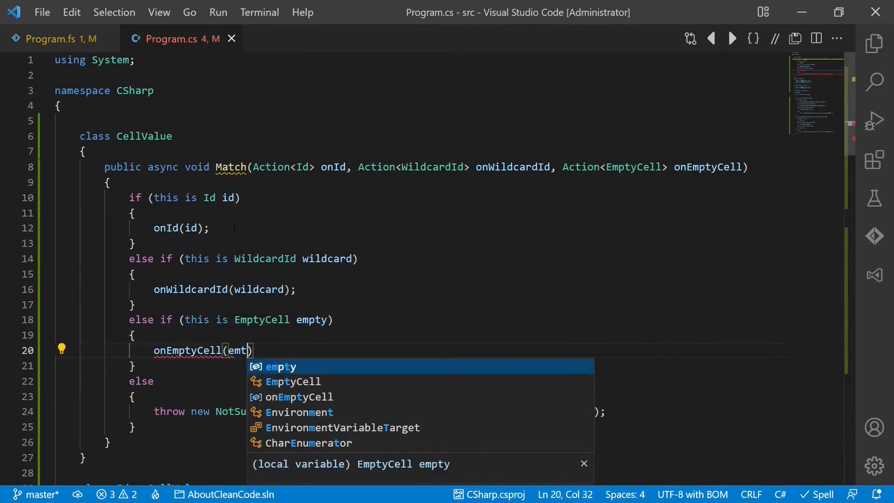
key("Tab")
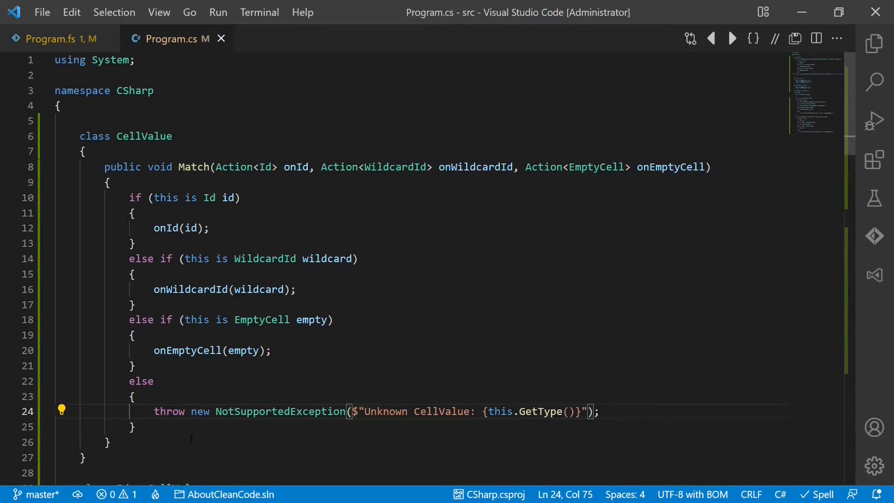
left_click(513, 411)
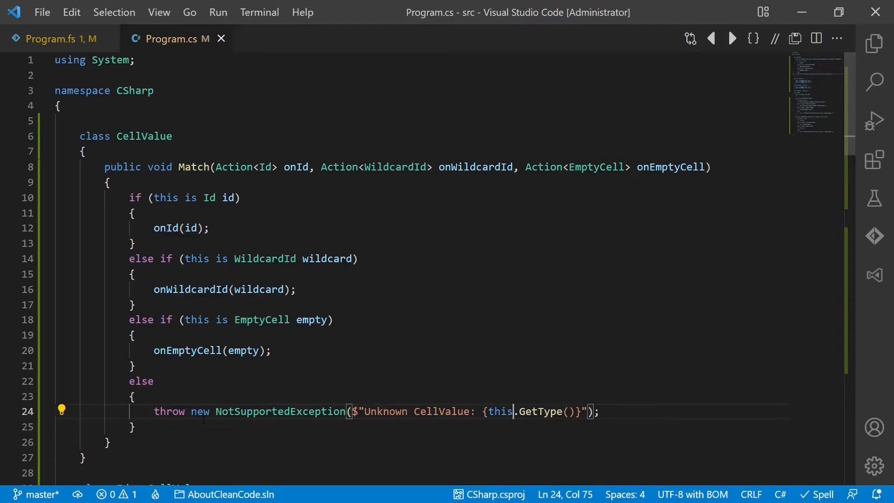
Step: Start Print's value.Match call with id => Console.WriteLine($"{id.Number}-{id.Kind}-{id.Version}")
scroll("down", 3)
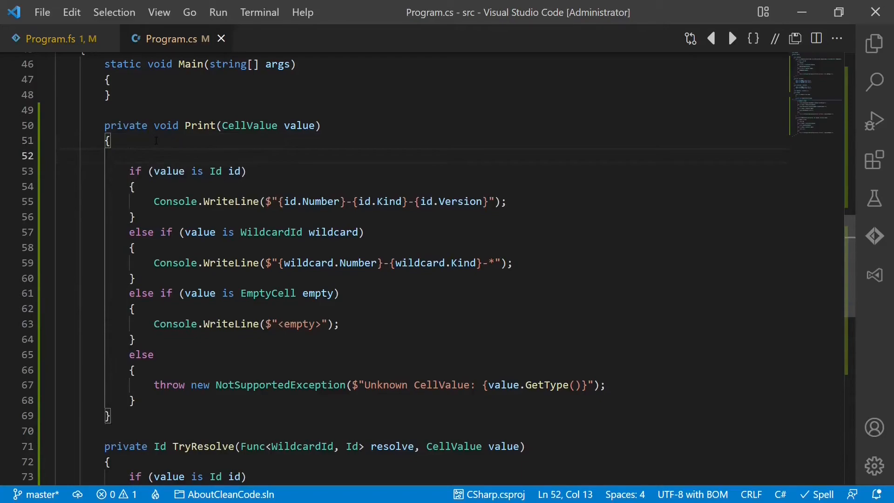
type("value.m")
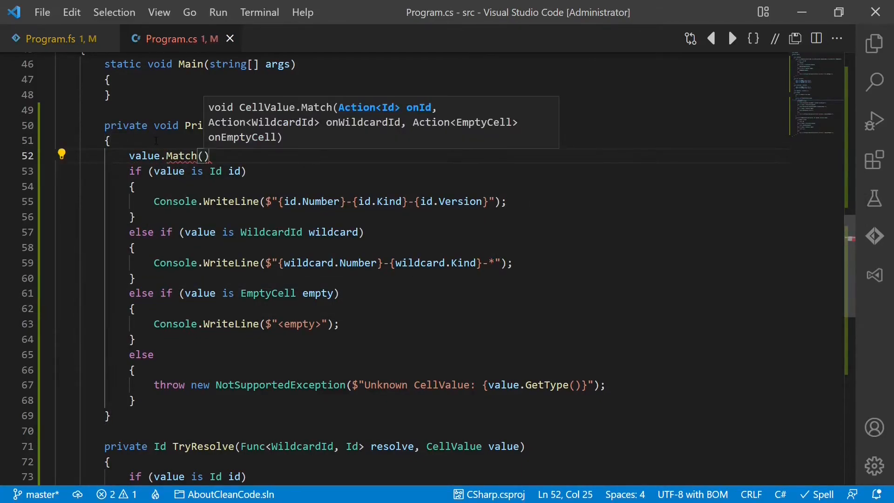
type("id =>")
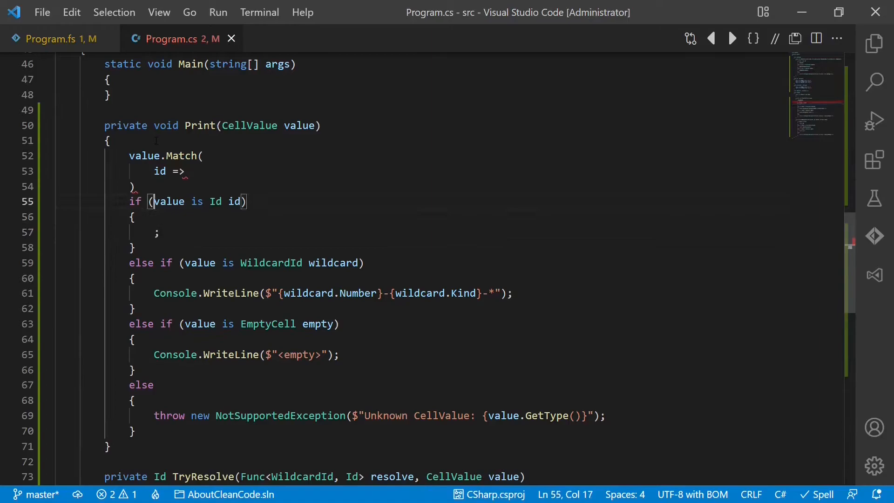
type("Console.WriteLine($\"{id.Number}-{id.Kind}-{id.Version}\")")
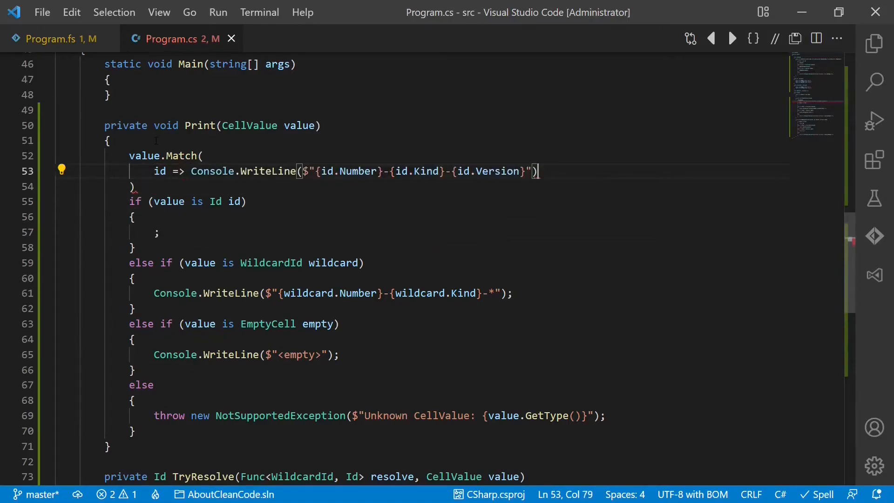
type("w")
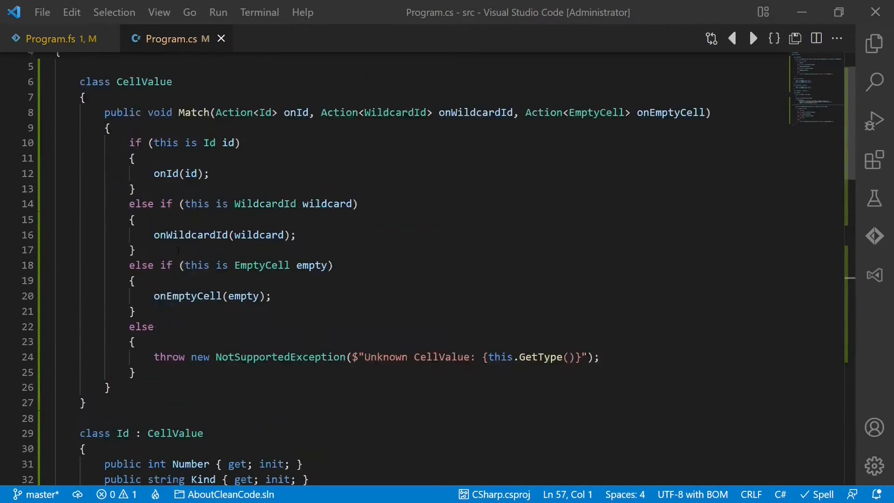
Step: Duplicate Match as generic Select<T> returning T, with Func<Id,T>-style callbacks returning T
scroll("up", 3)
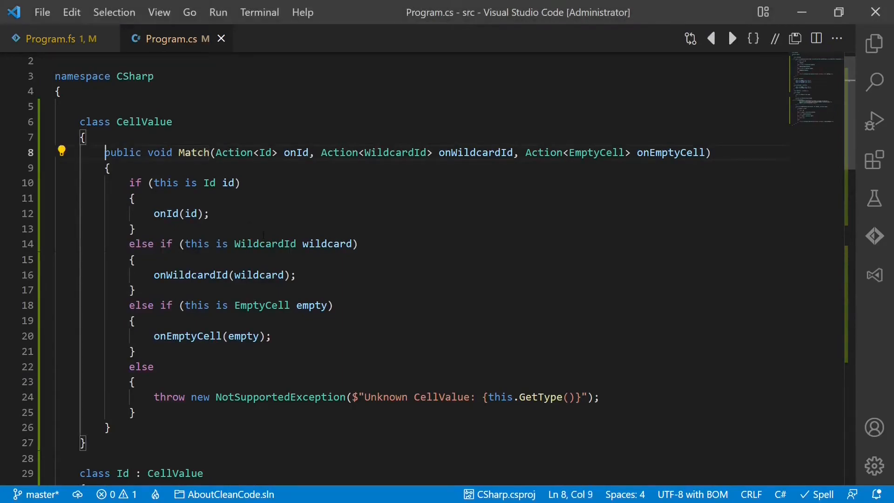
left_click_drag(105, 152, 54, 457)
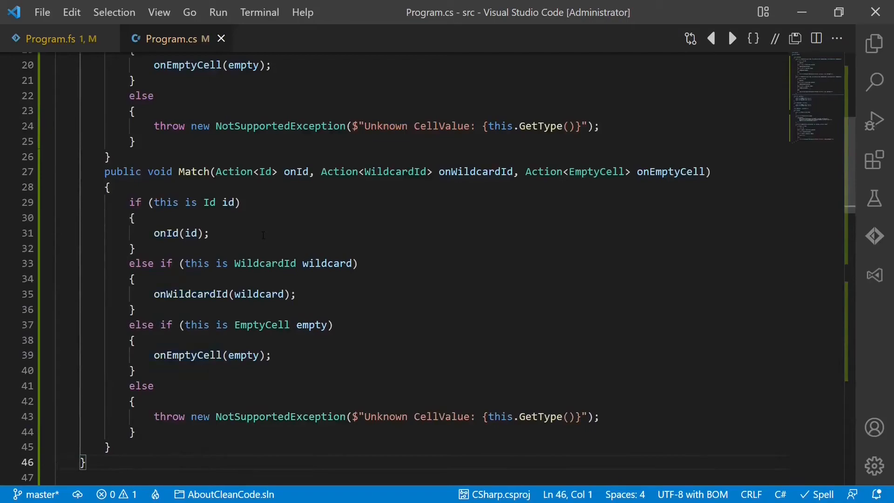
double_click(194, 172)
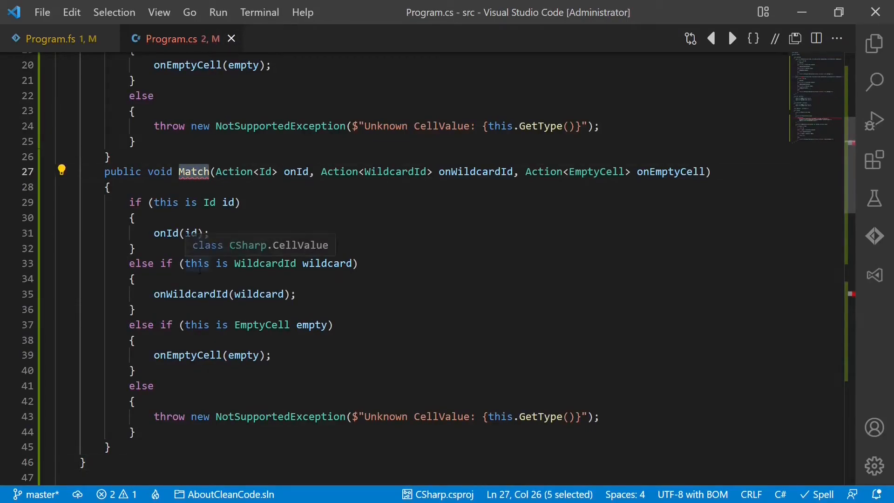
type("Select")
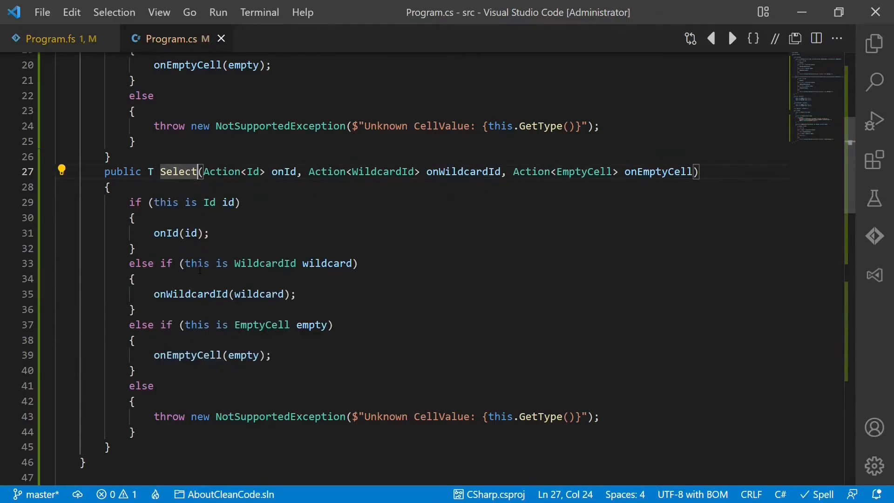
type("<T>")
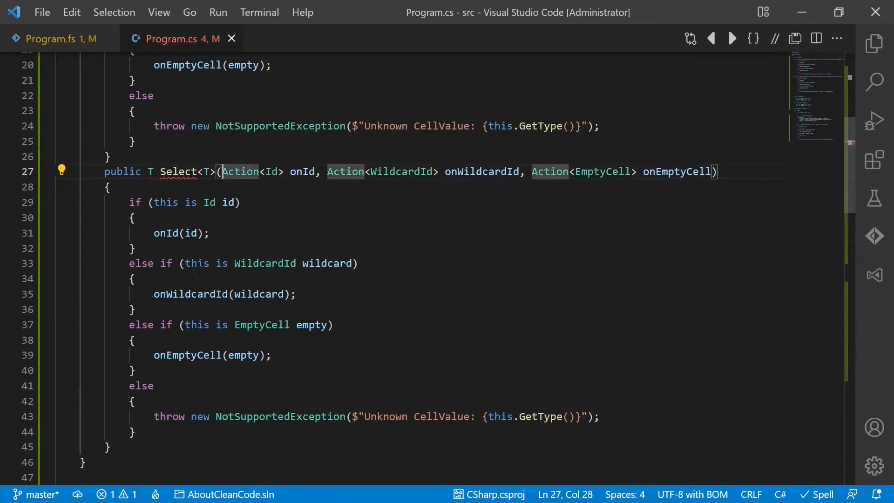
type("Func<Id, T")
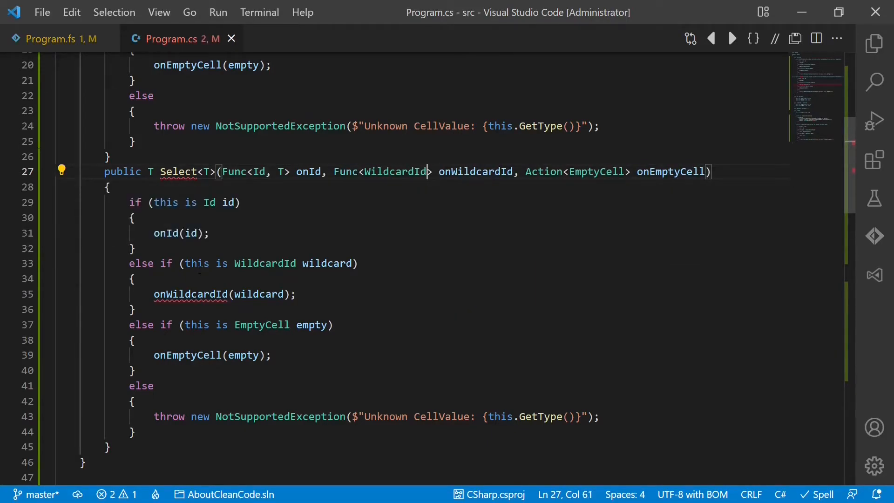
type(",T>")
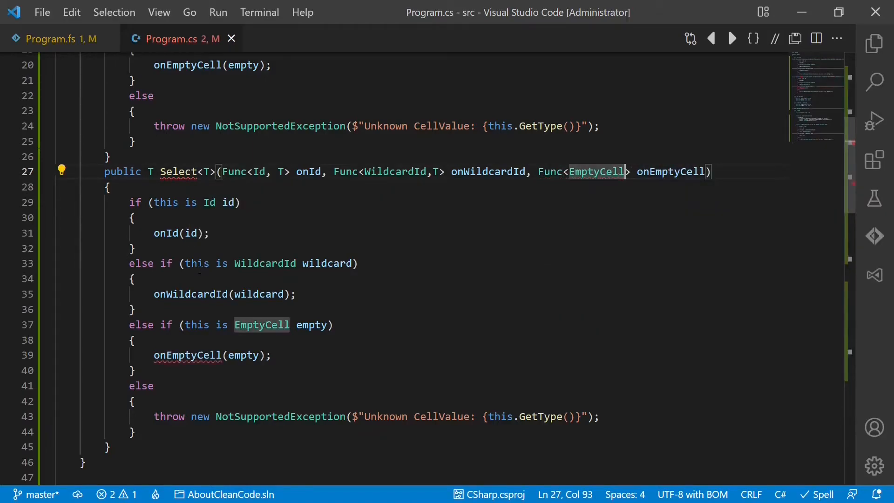
type(",T")
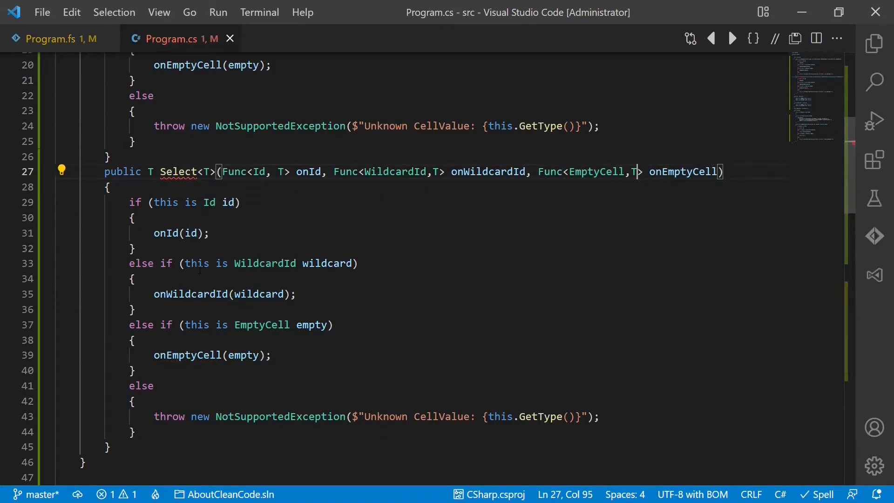
type("return")
type("value.")
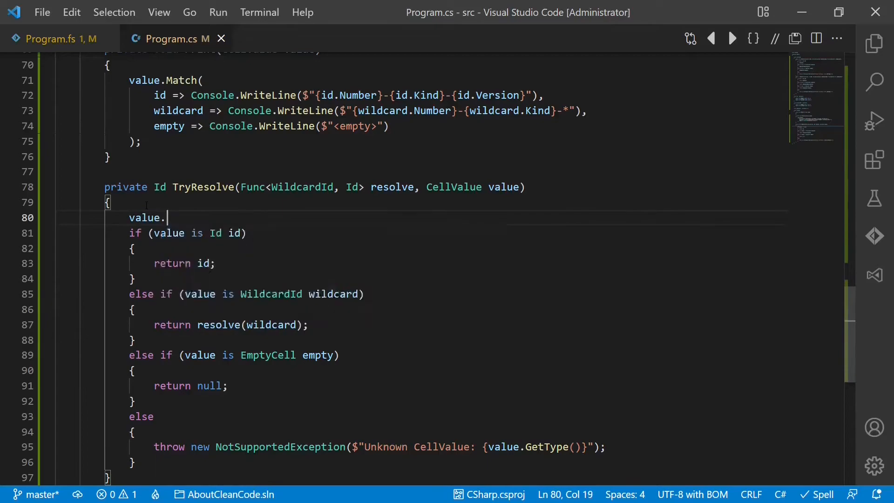
Step: Replace TryResolve's if/else chain with value.Select(id => id, wildcardId => resolve(wildcardId), empty => null)
type("Select(")
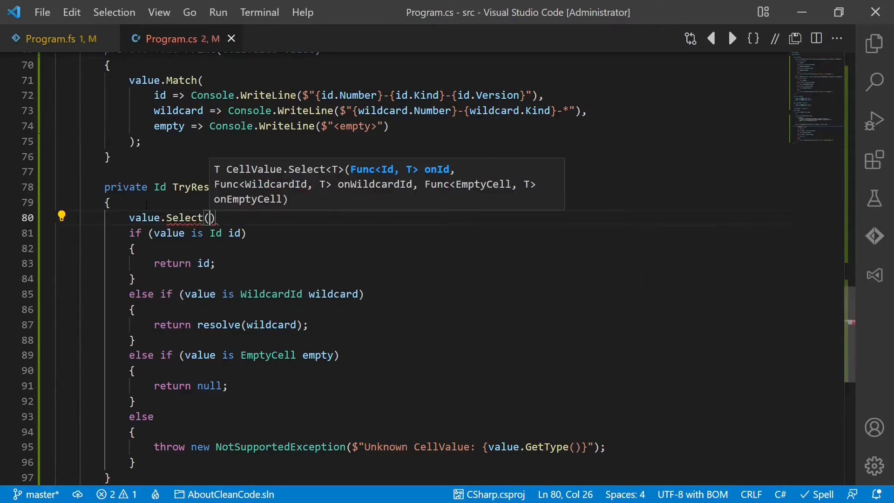
type("id => idec")
type("WildcardId")
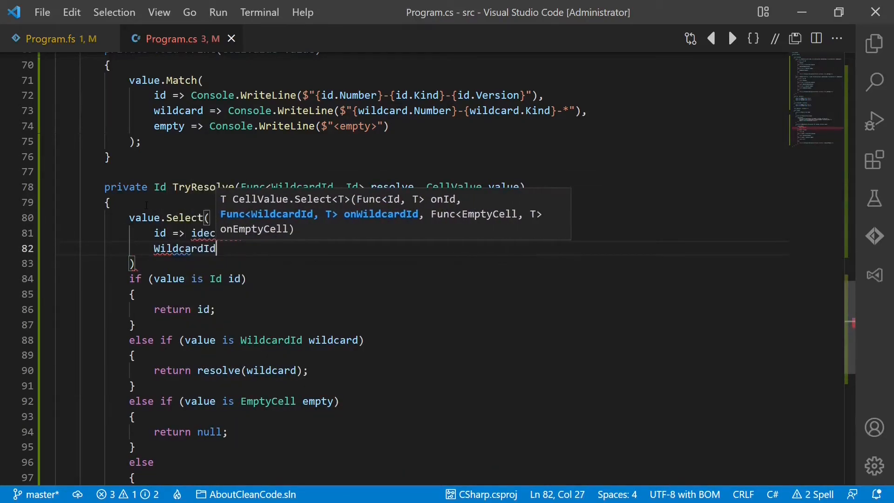
type("=> resolve(")
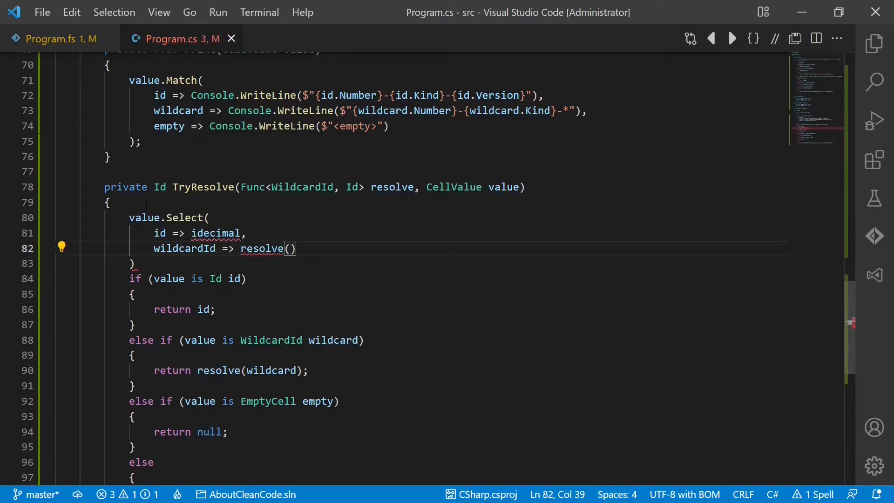
type("wii")
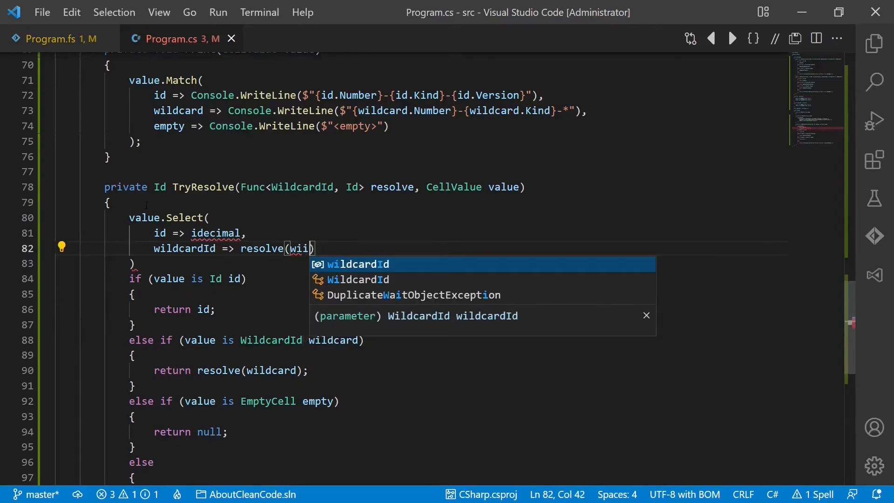
key("Tab")
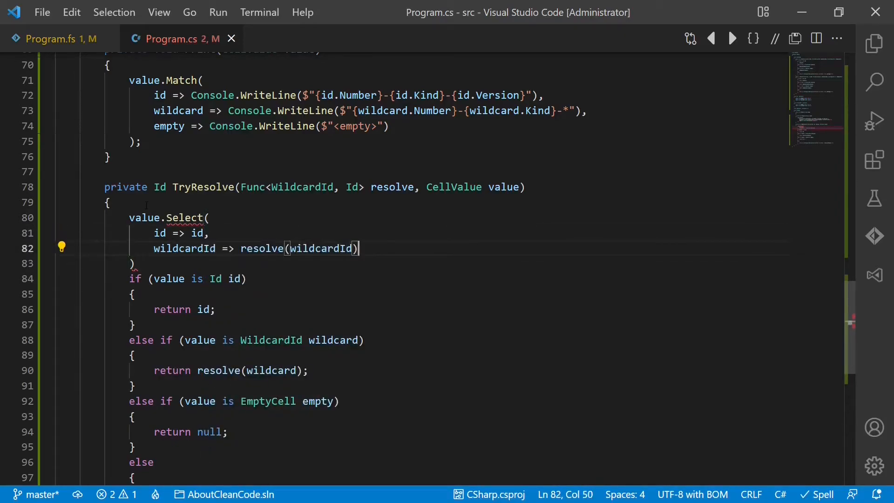
type("empty => null")
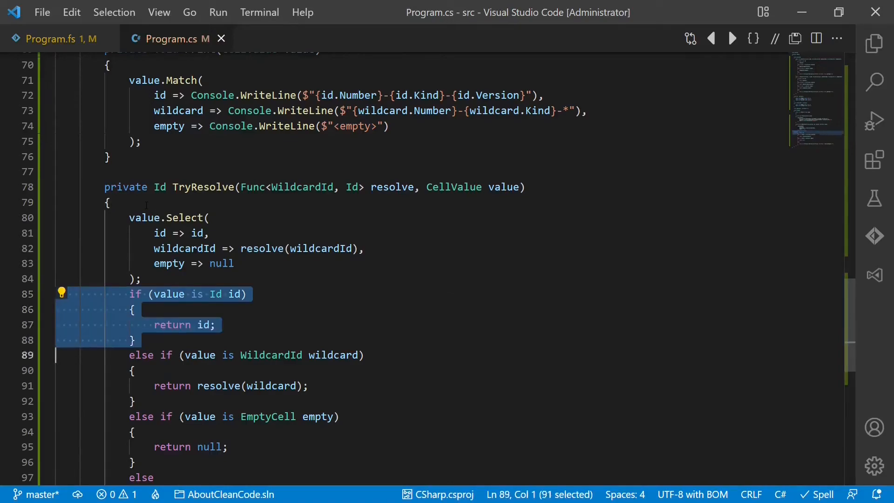
key("Delete")
type("retu")
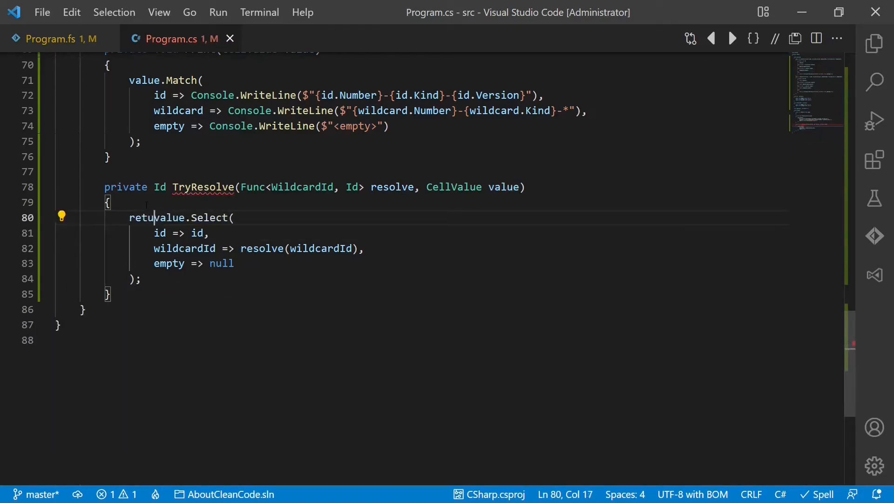
type("rn")
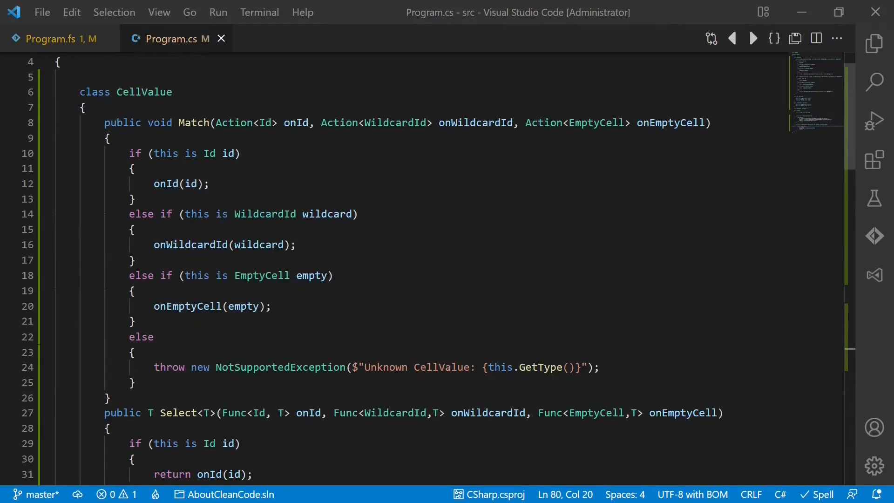
Step: Add a FreeText class deriving from CellValue with a public string Text { get; } property
scroll("down", 3)
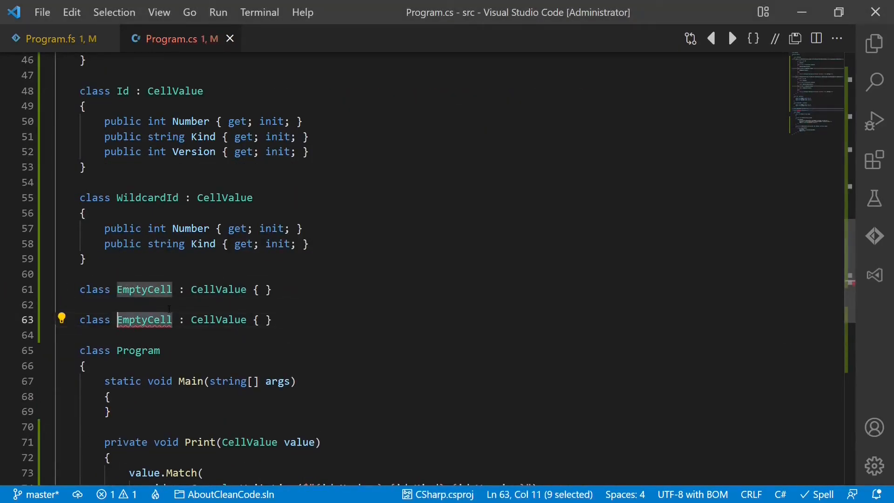
type("FreeTExt")
type("public string T")
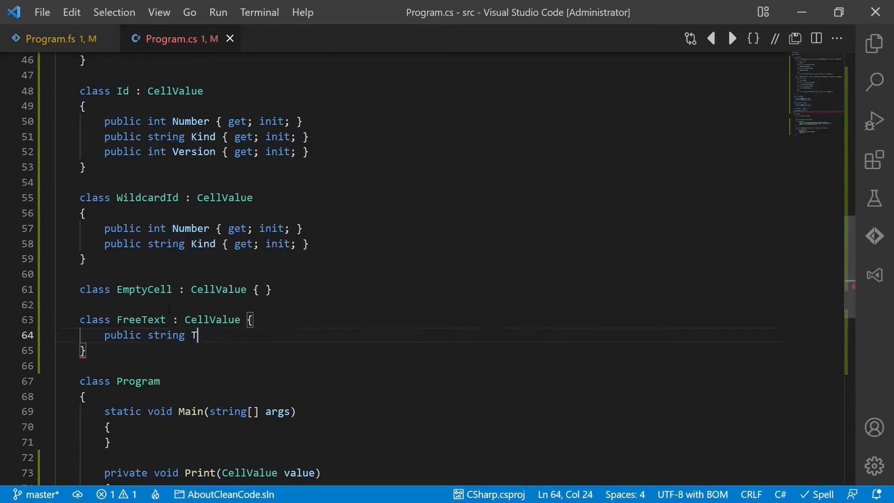
type("ext{get")
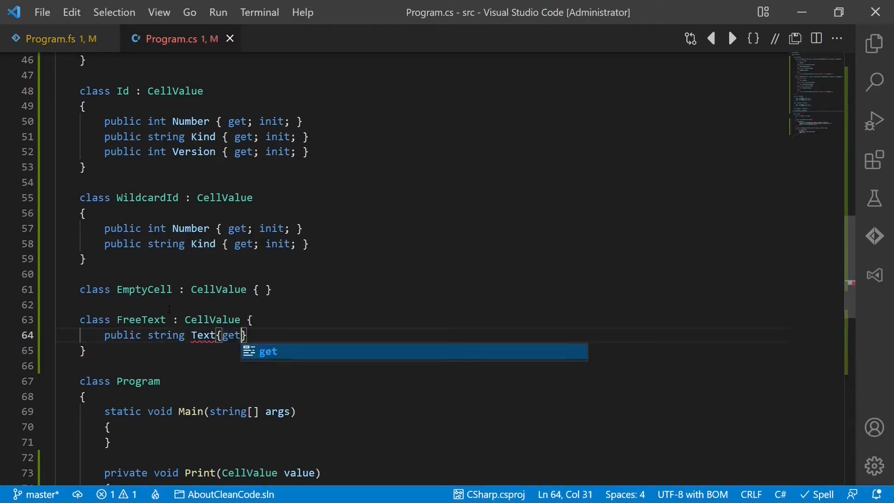
key("Tab")
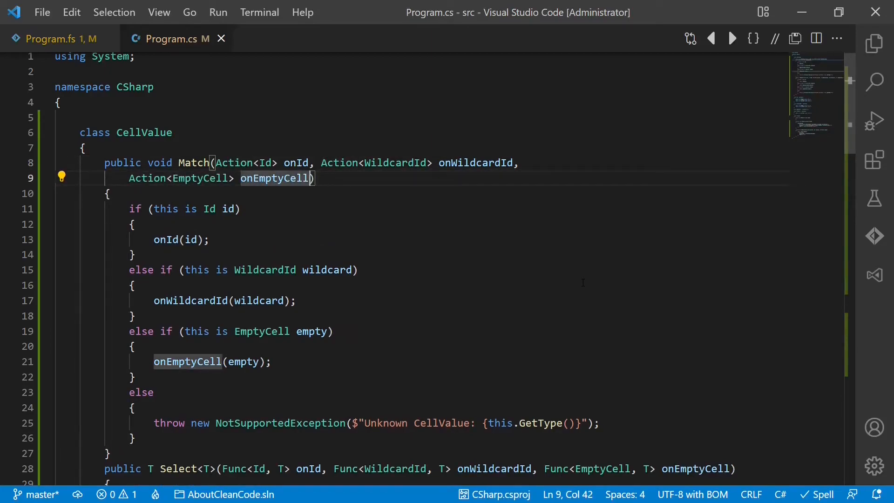
Step: Add an Action<FreeText> onText parameter to Match's signature
type(", Action<")
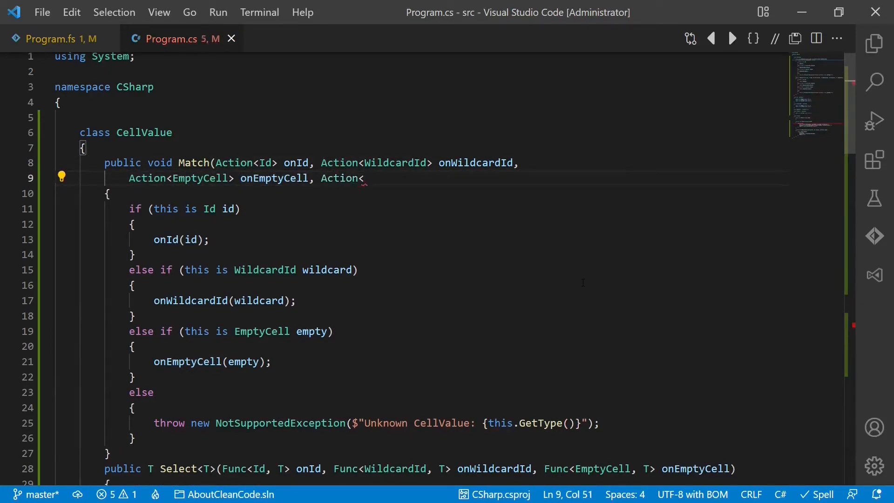
type("FreeText>")
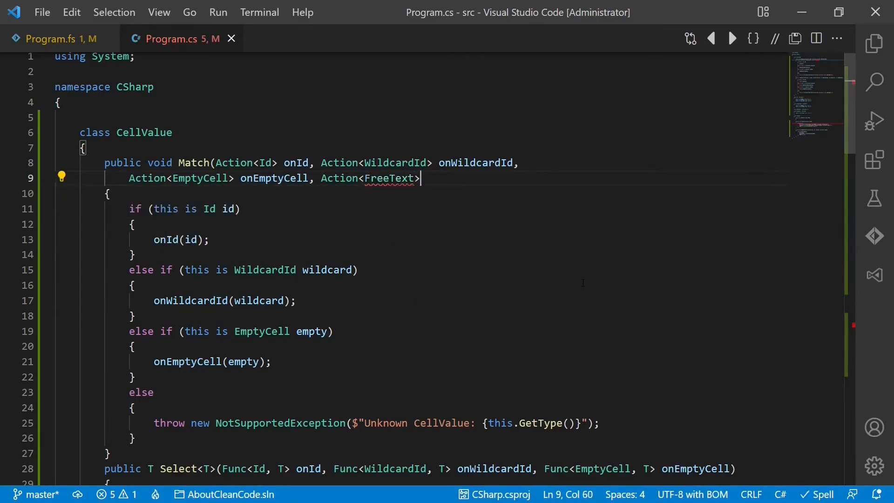
type("on")
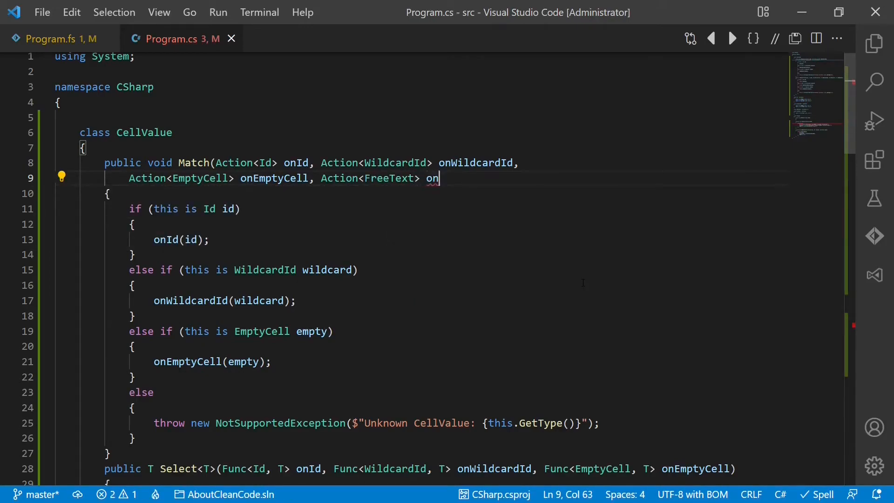
type("Text)")
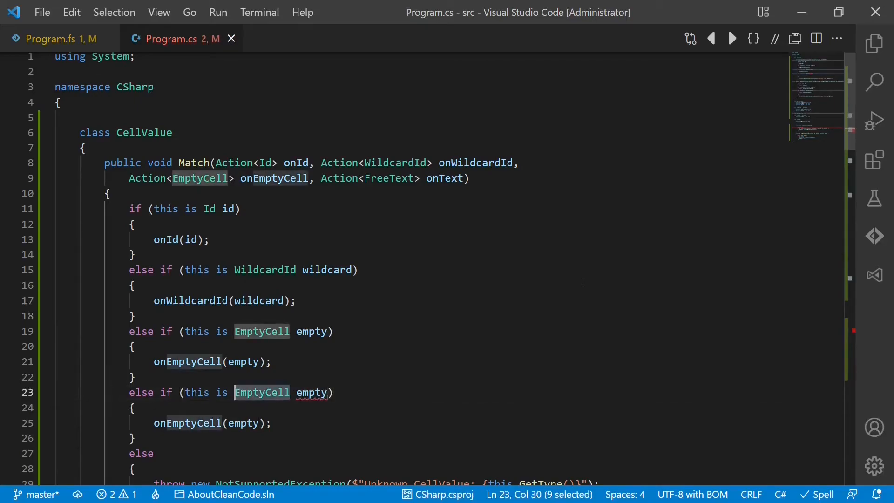
Step: Add a Match branch for FreeText text that calls onText(text)
type("FreeText")
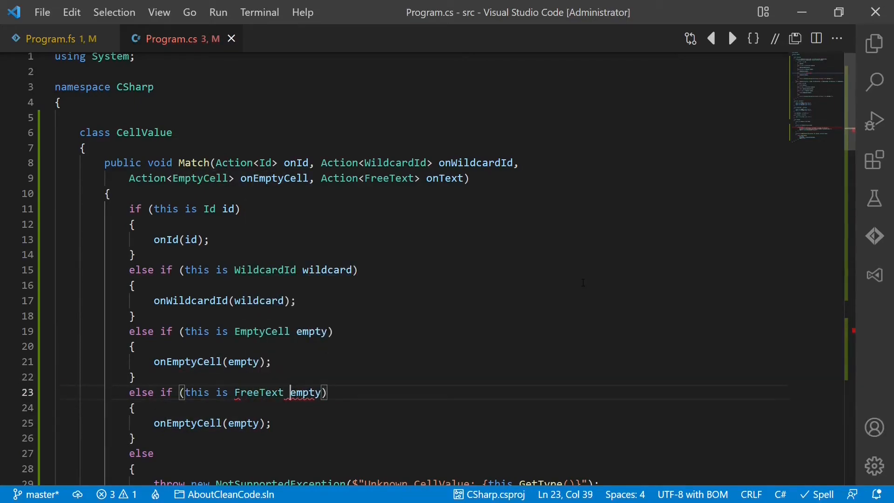
type("text")
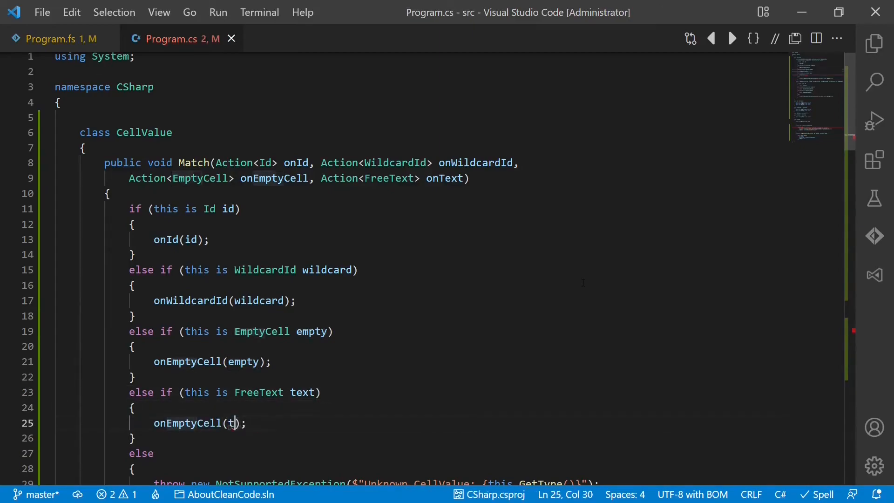
type("ext")
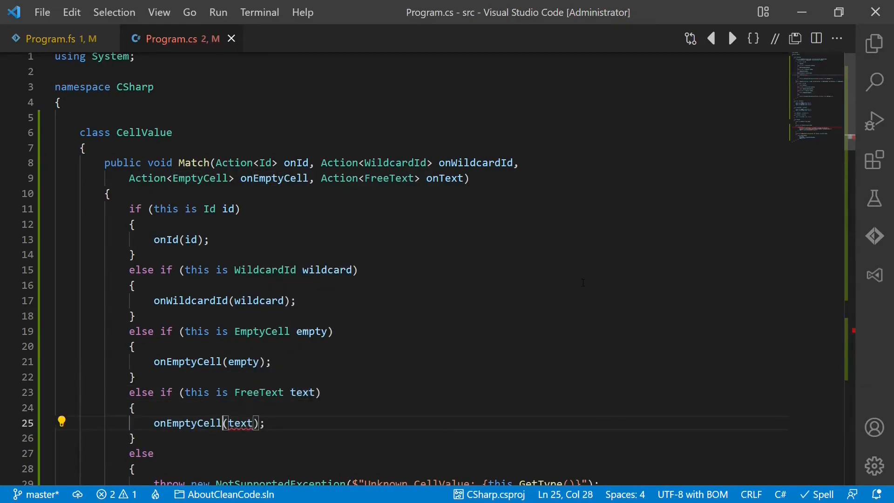
type("onText")
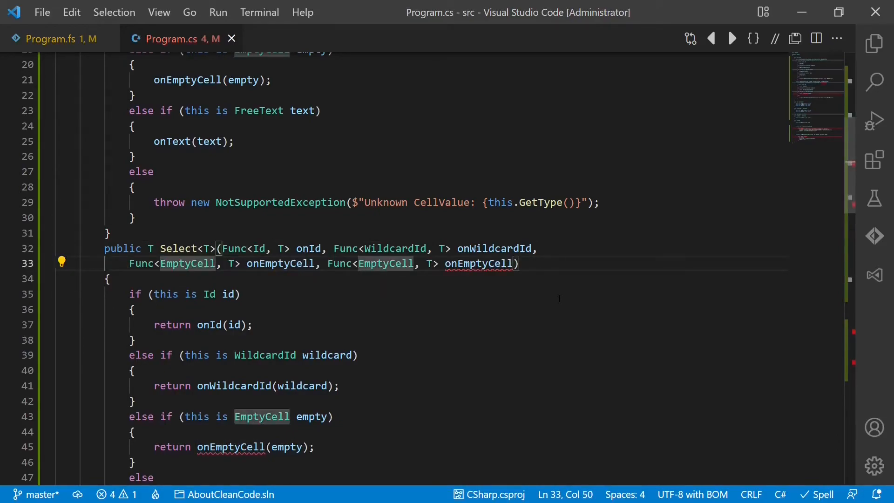
Step: Add Func<FreeText, T> onText to Select with a FreeText branch returning onText(text)
type("FreeText")
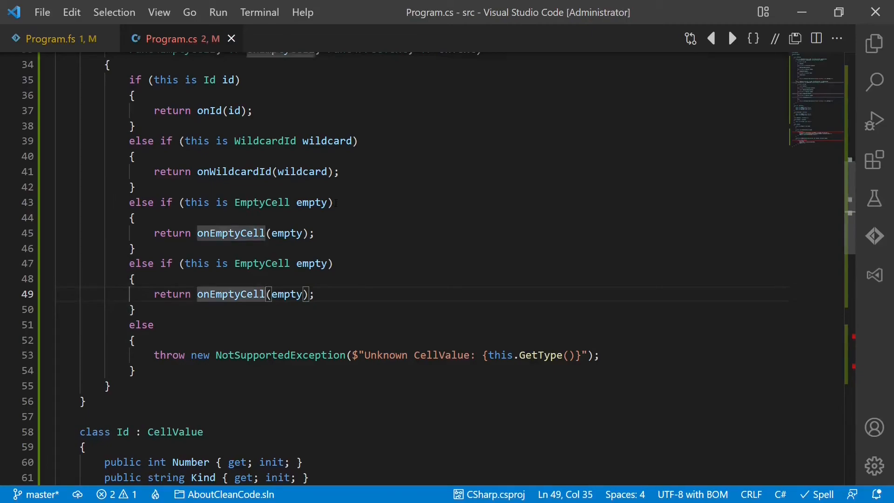
type("onText(tex")
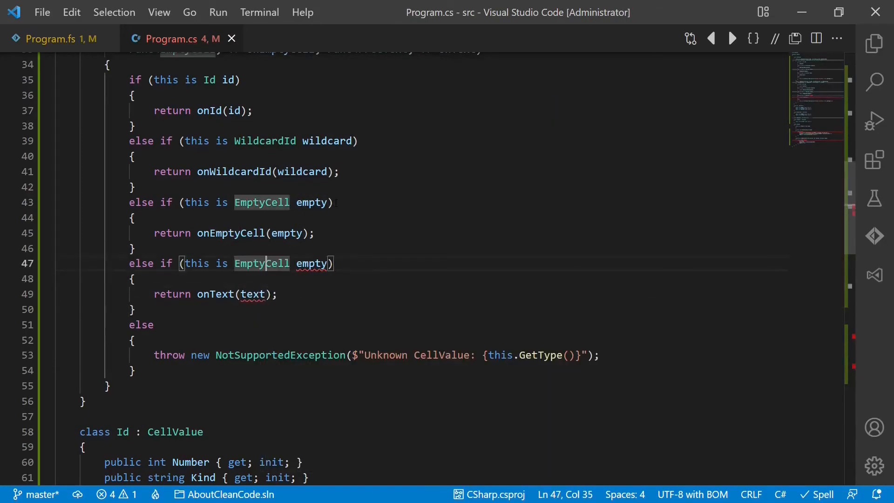
type("fr")
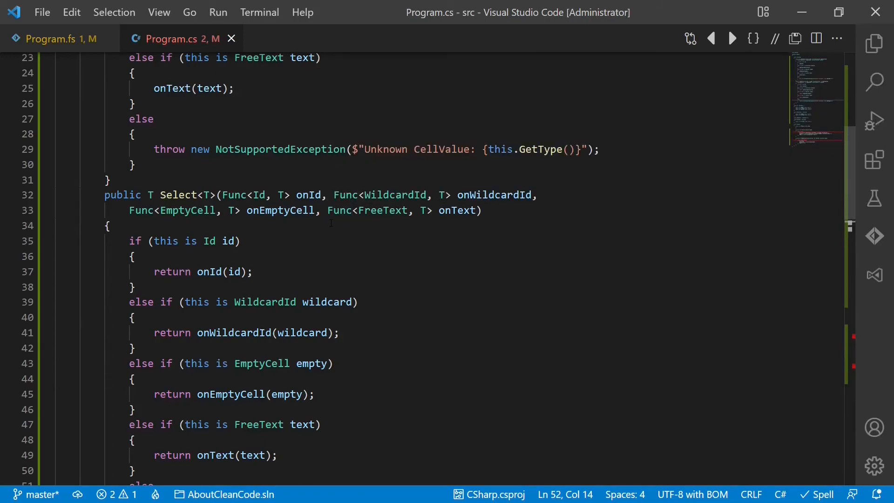
scroll("down", 3)
type("text => Console.WriteLine($\"<empty>")
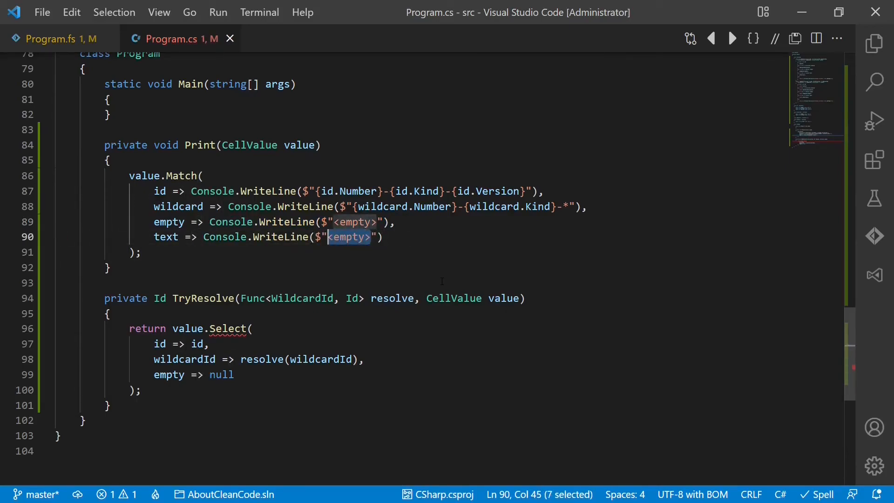
Step: Add text handlers to Print and TryResolve, then switch to Option.cs
type("{t}")
type("text => null")
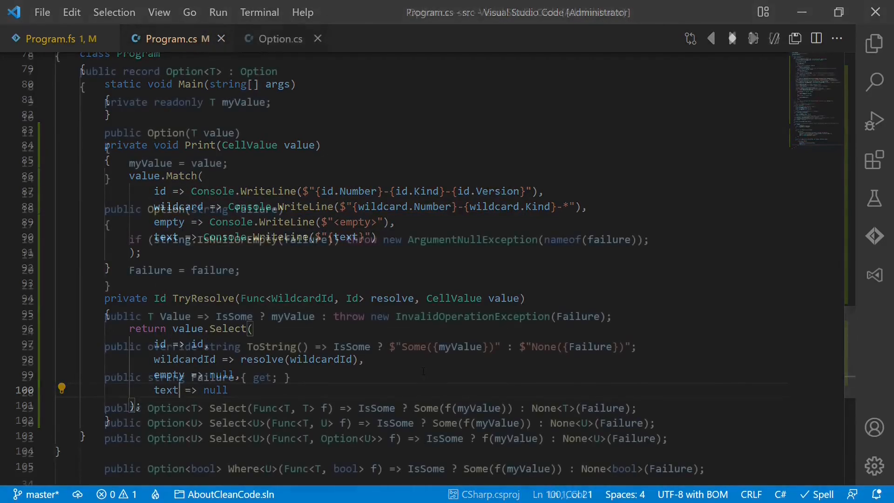
left_click(280, 38)
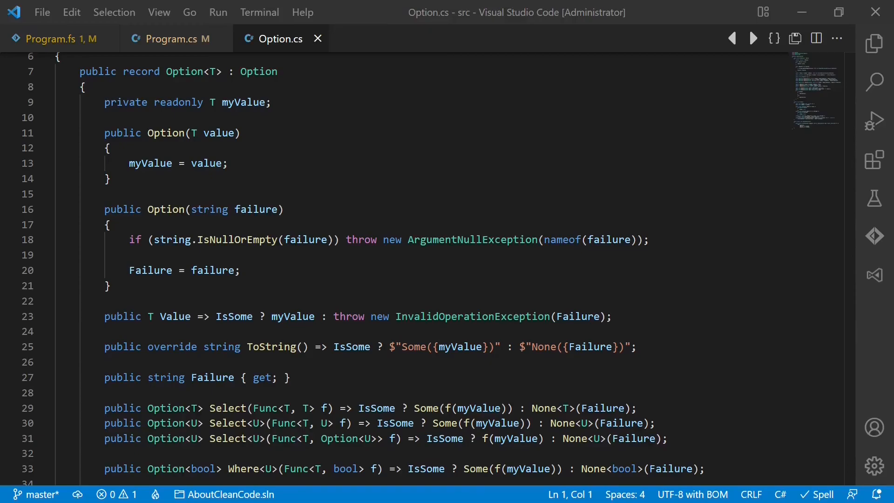